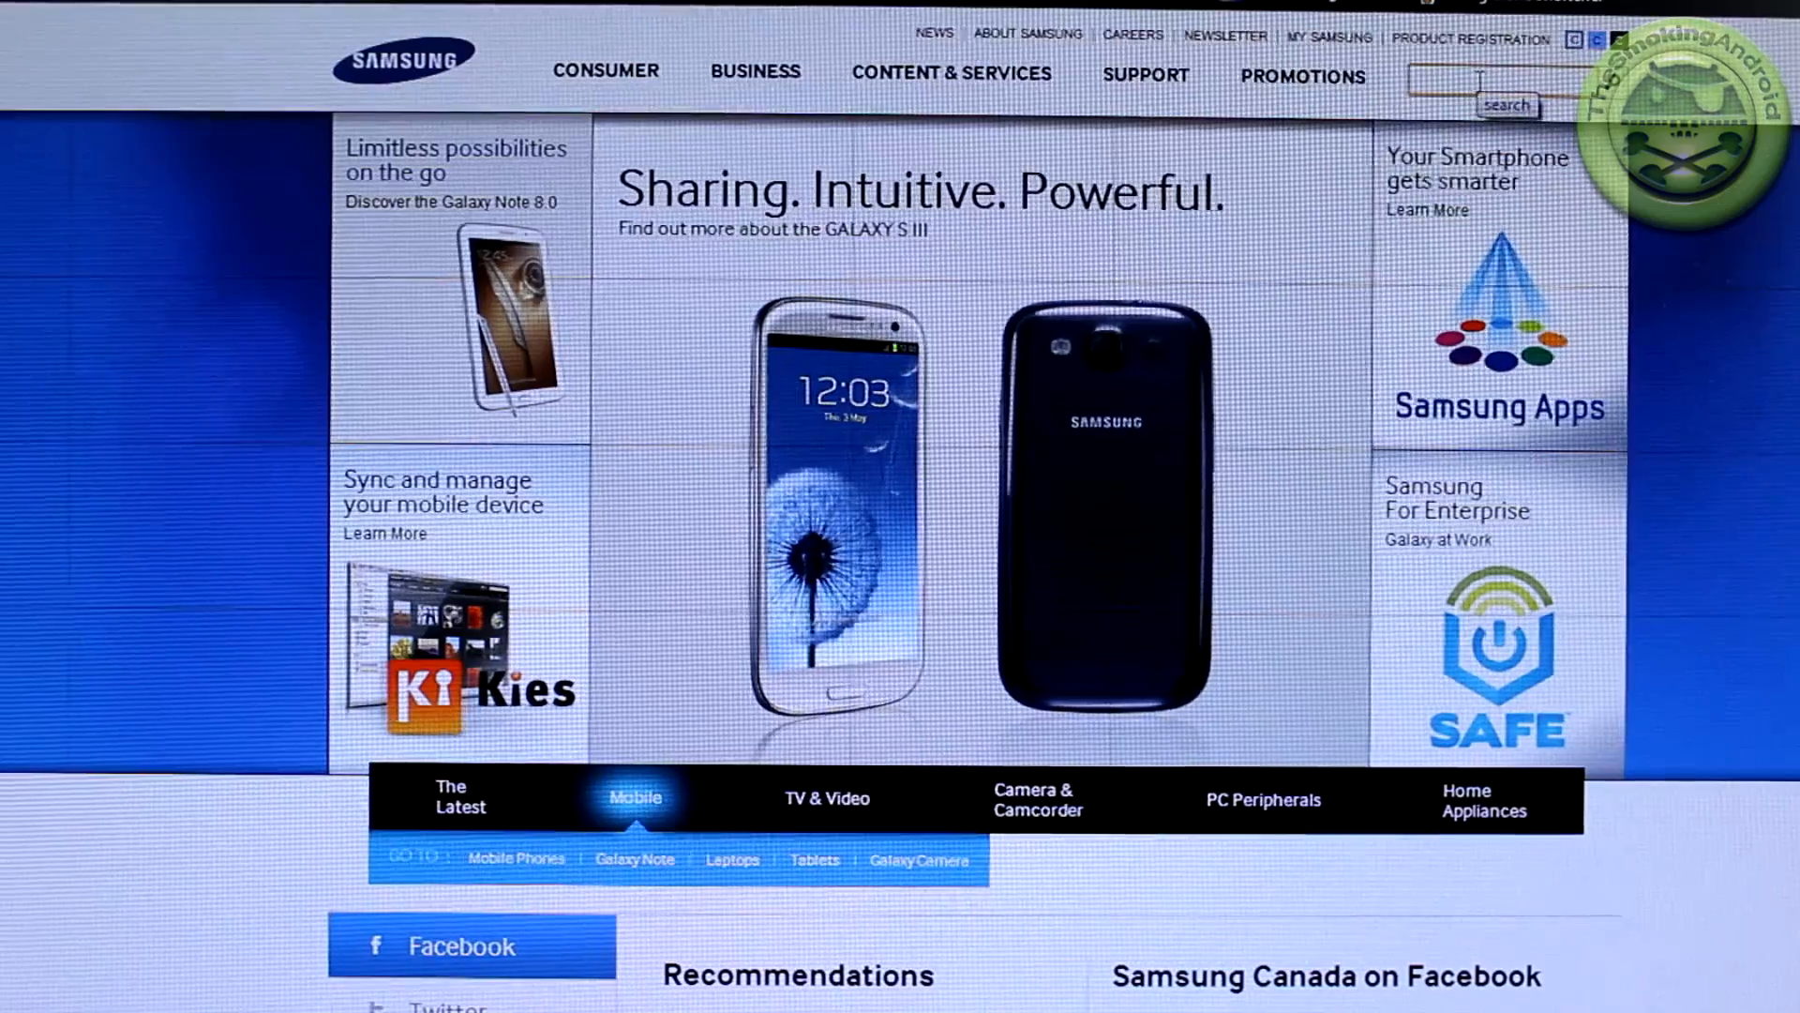
Step: Search the Samsung site for 'kies'
{"action": "type", "text": "k"}
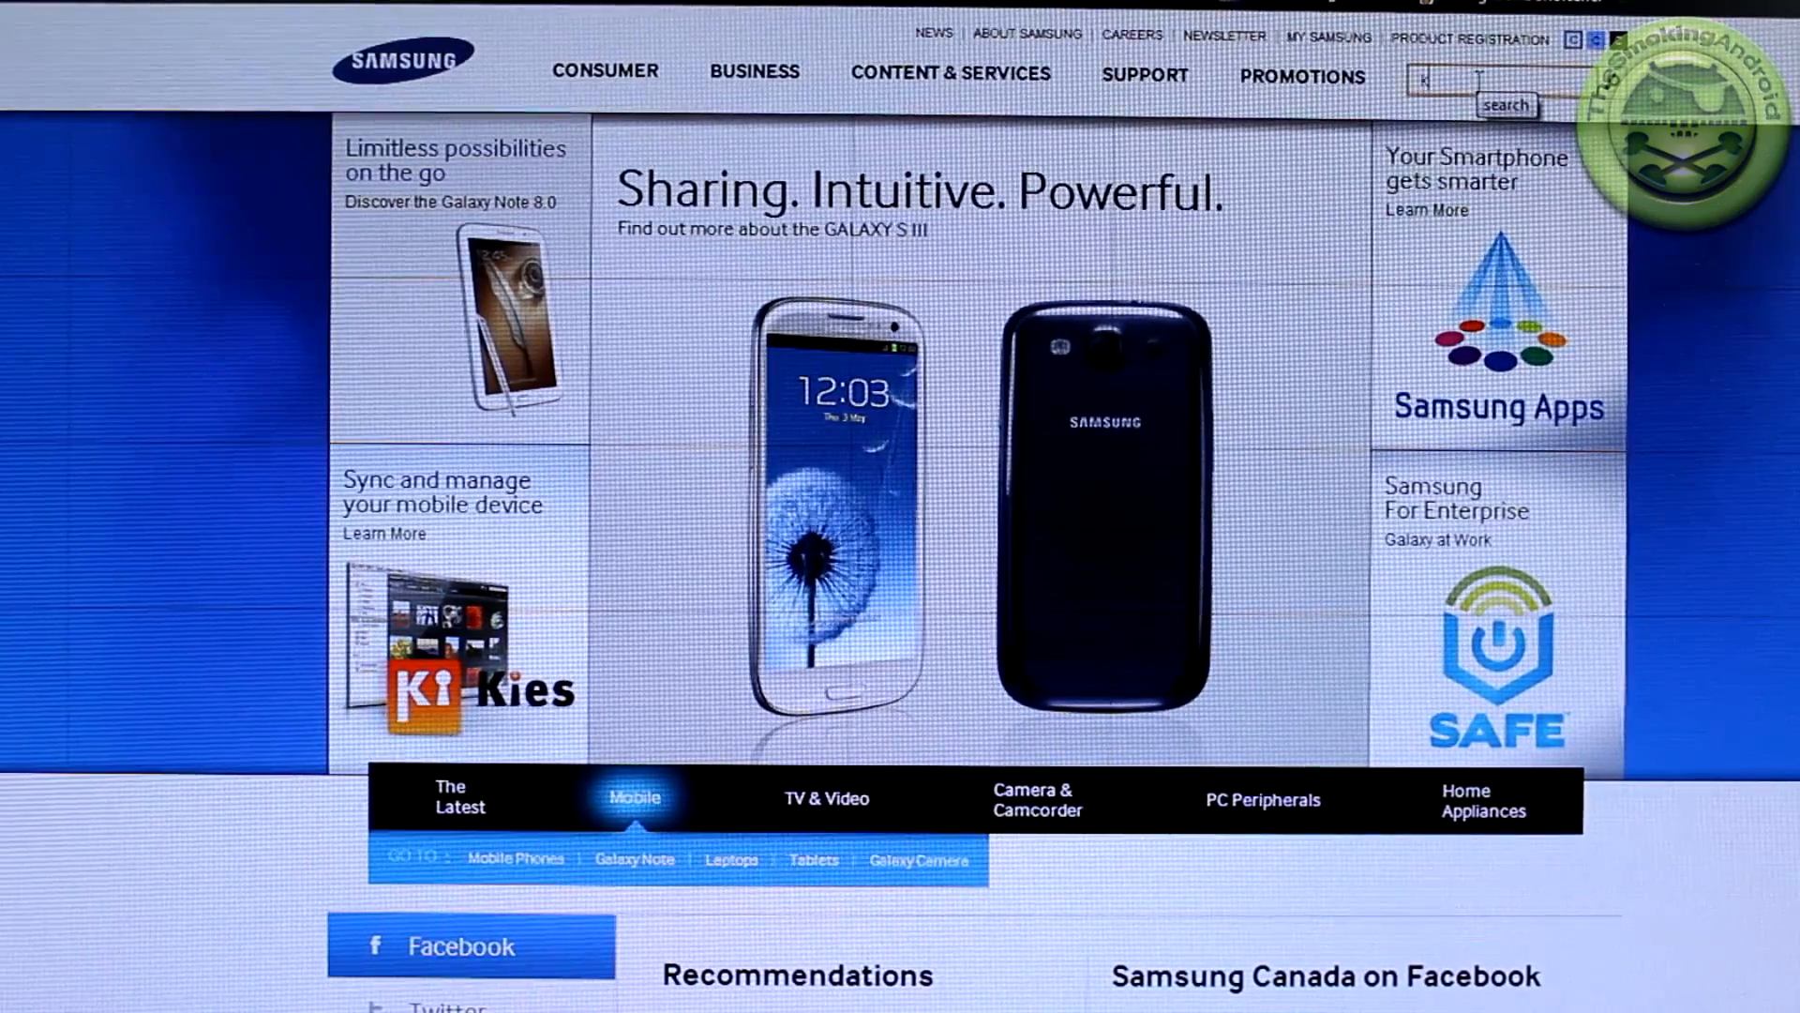
{"action": "type", "text": "ies"}
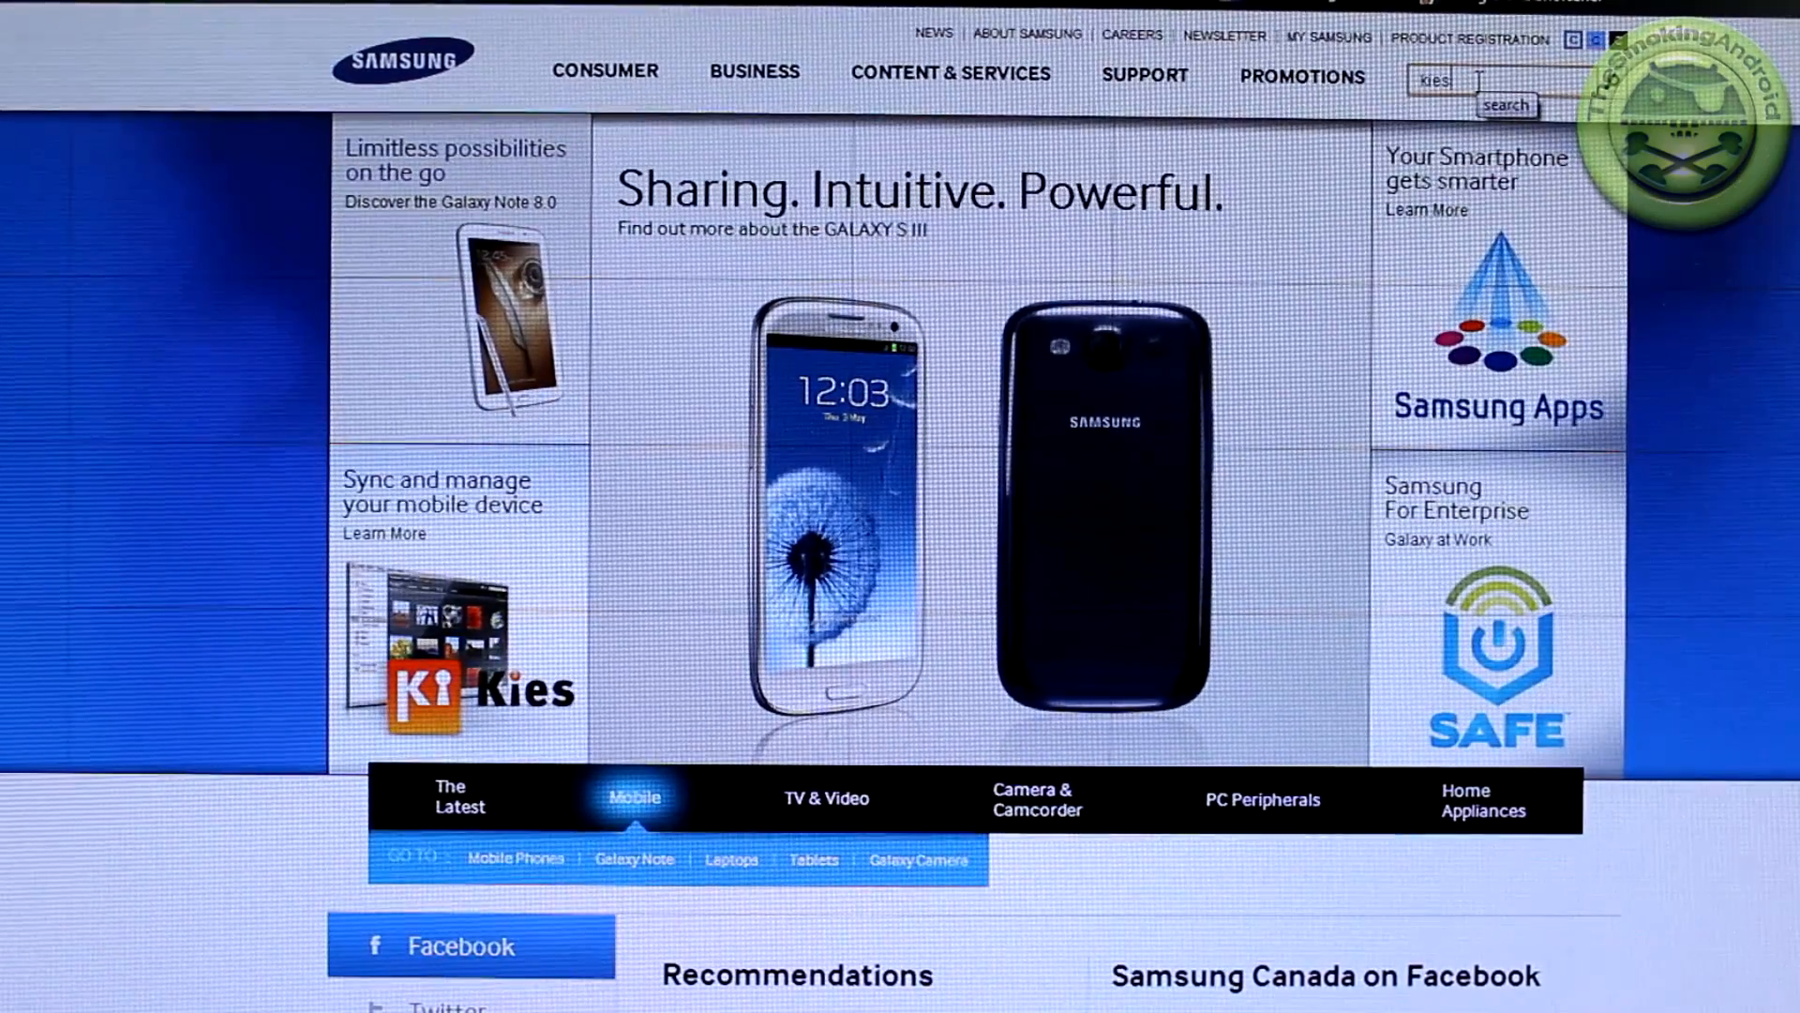
{"action": "left_click", "coordinate": [1506, 103]}
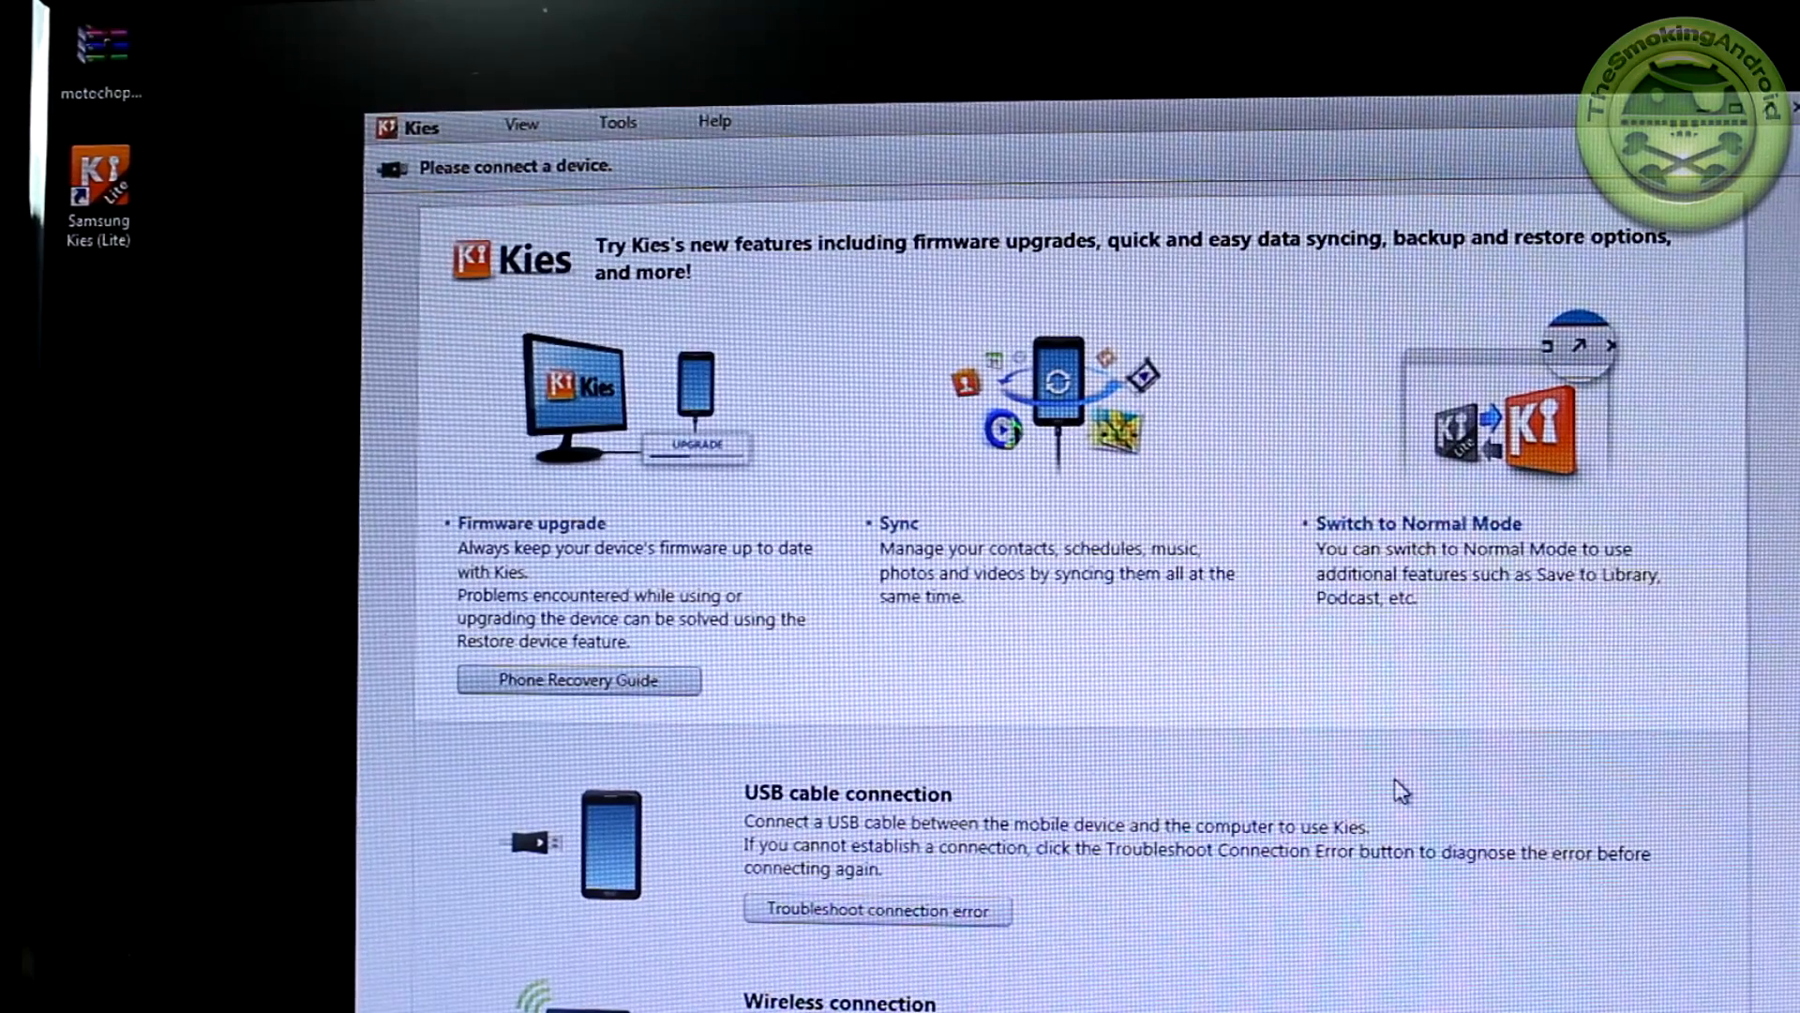
{"action": "mouse_move", "coordinate": [1307, 435]}
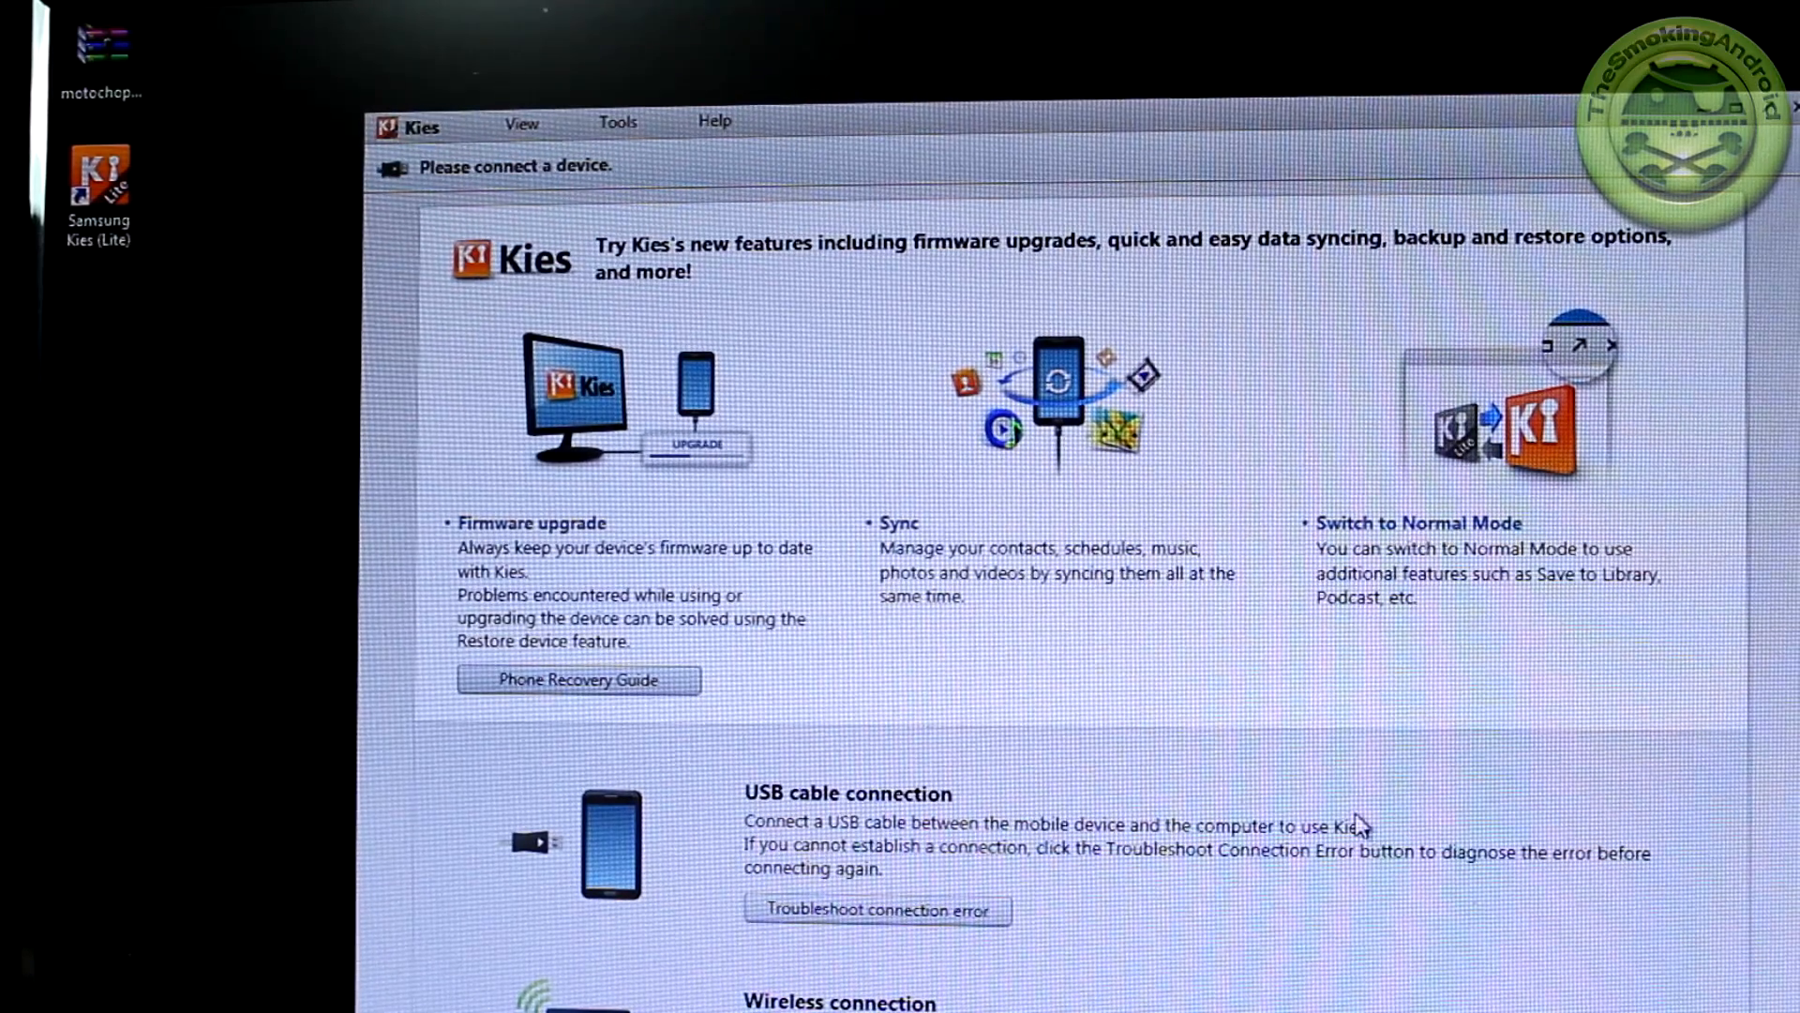
{"action": "mouse_move", "coordinate": [827, 960]}
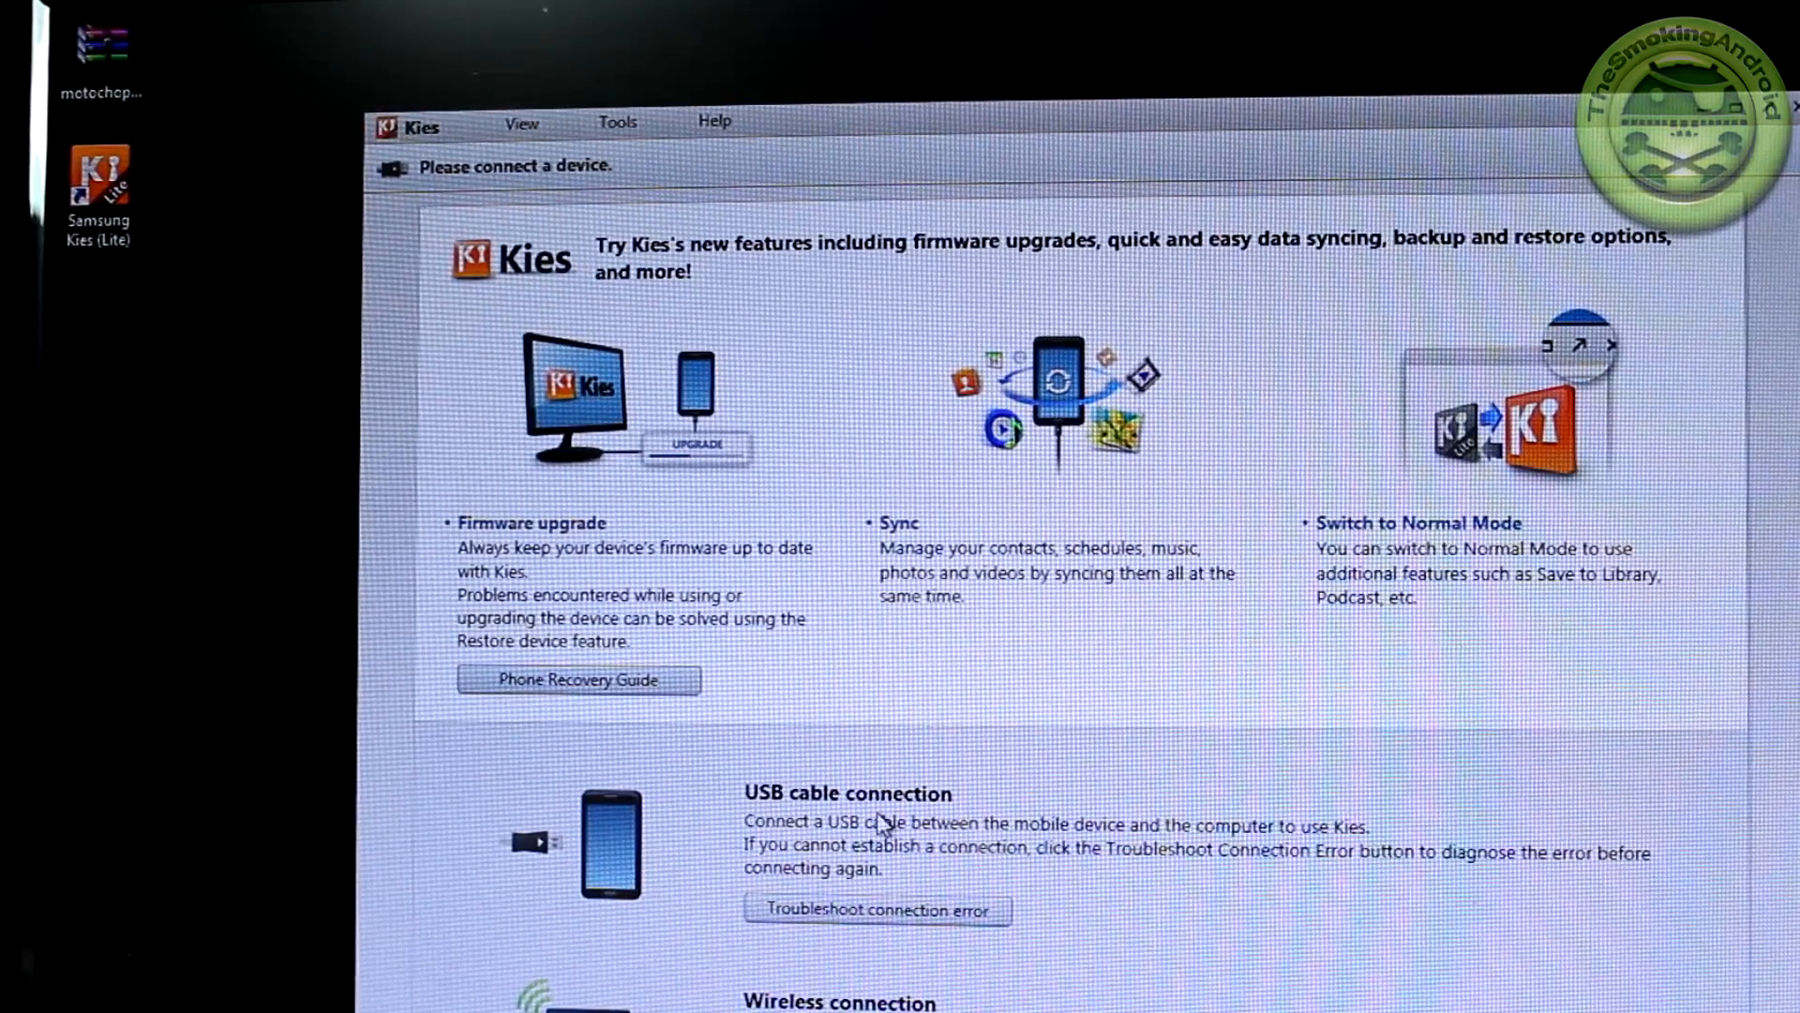
{"action": "mouse_move", "coordinate": [1000, 918]}
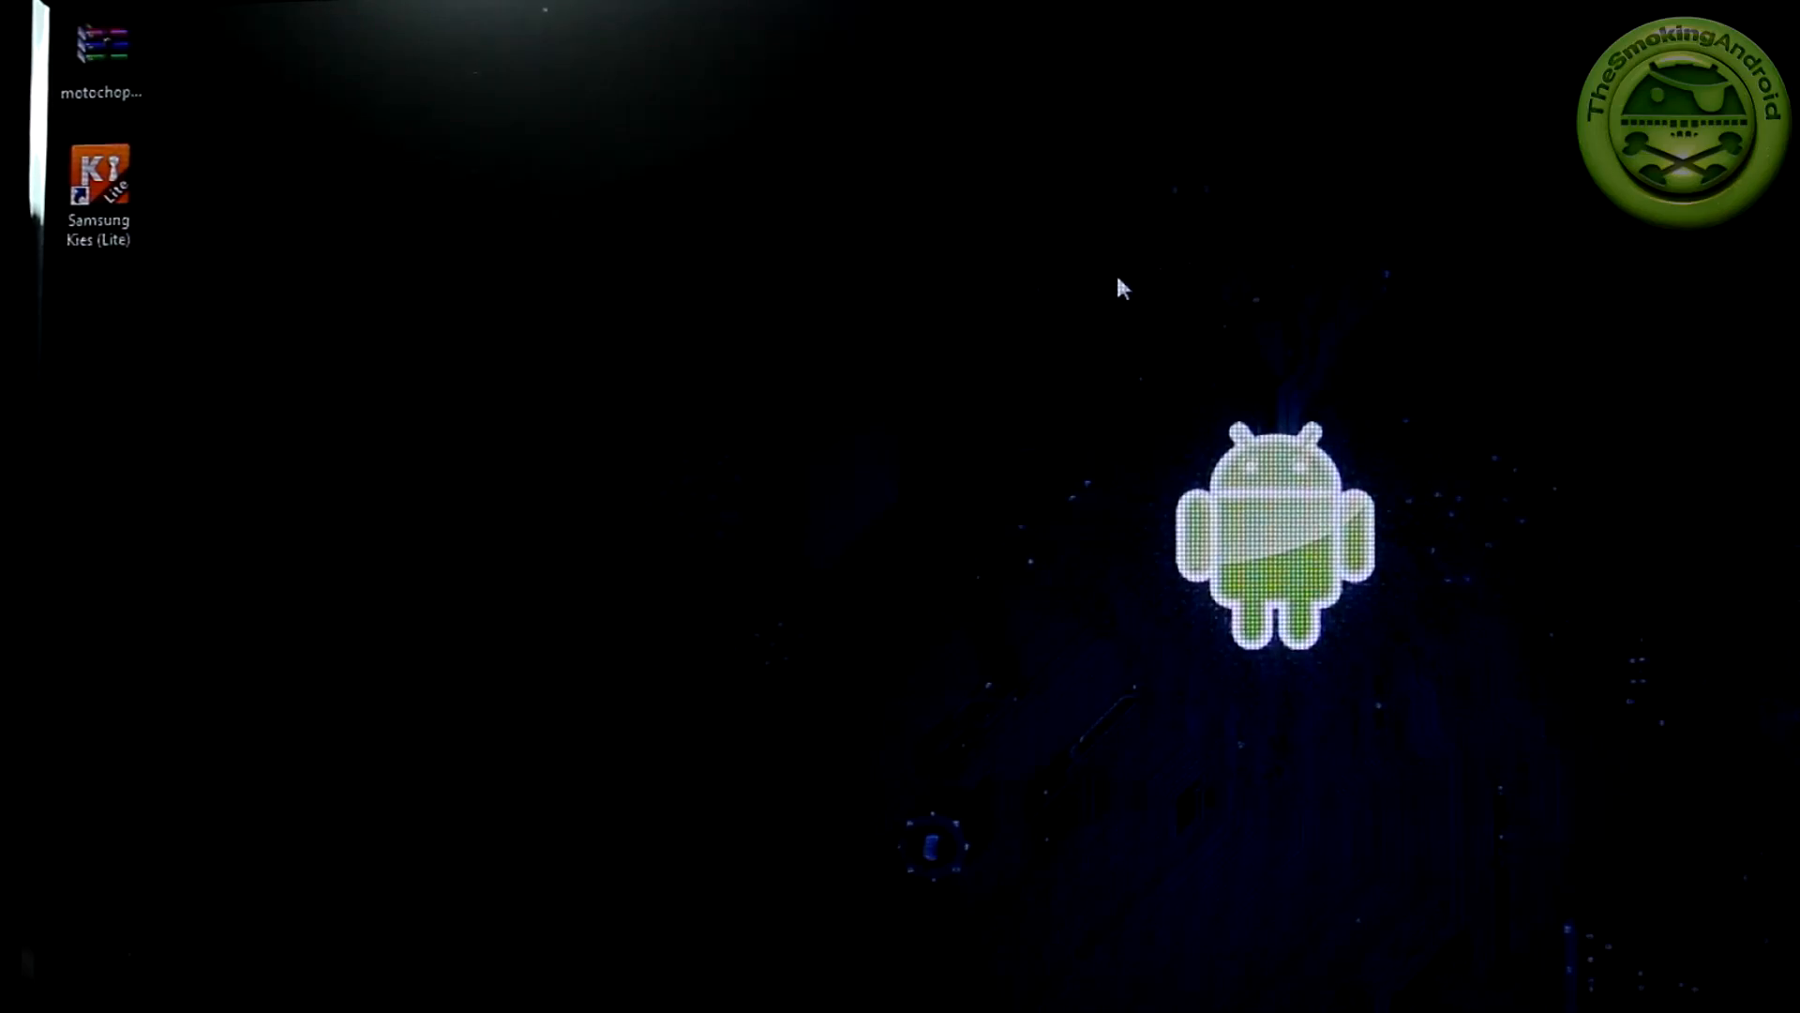
Step: Extract the motochopper zip in place on the desktop via Extract Here
{"action": "left_click_drag", "start_coordinate": [101, 45], "coordinate": [758, 459]}
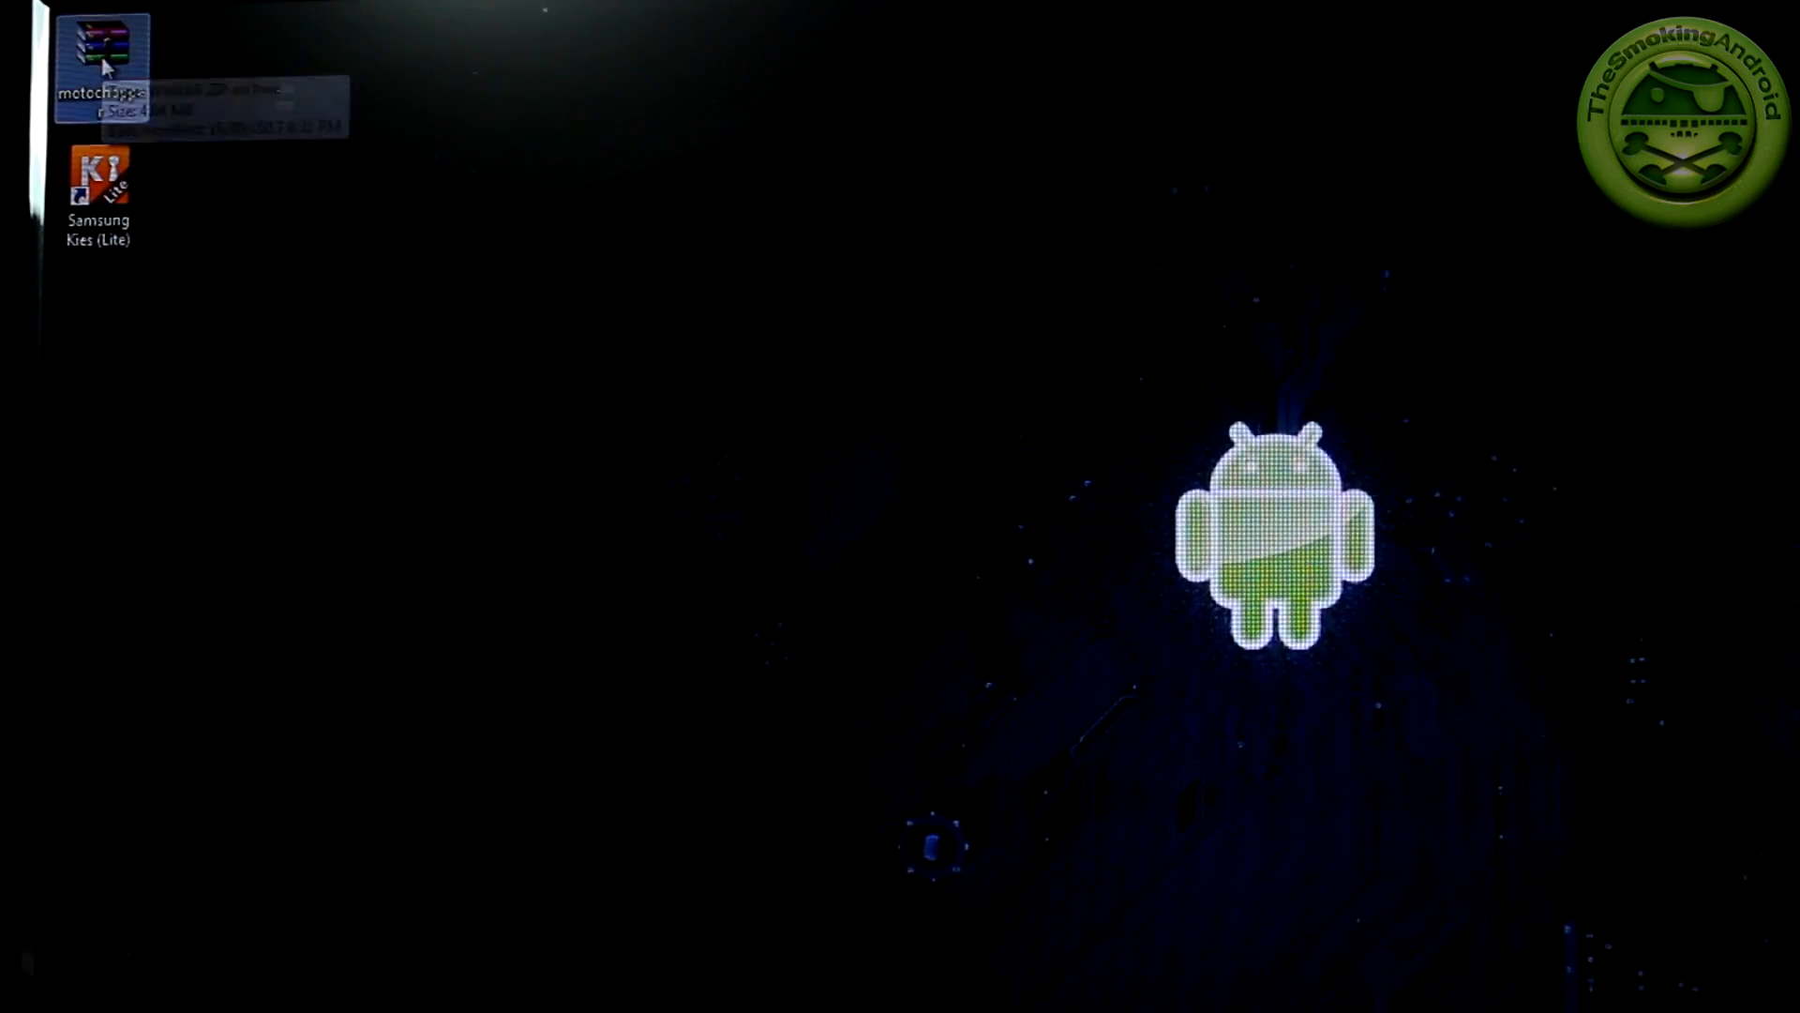
{"action": "right_click", "coordinate": [97, 56]}
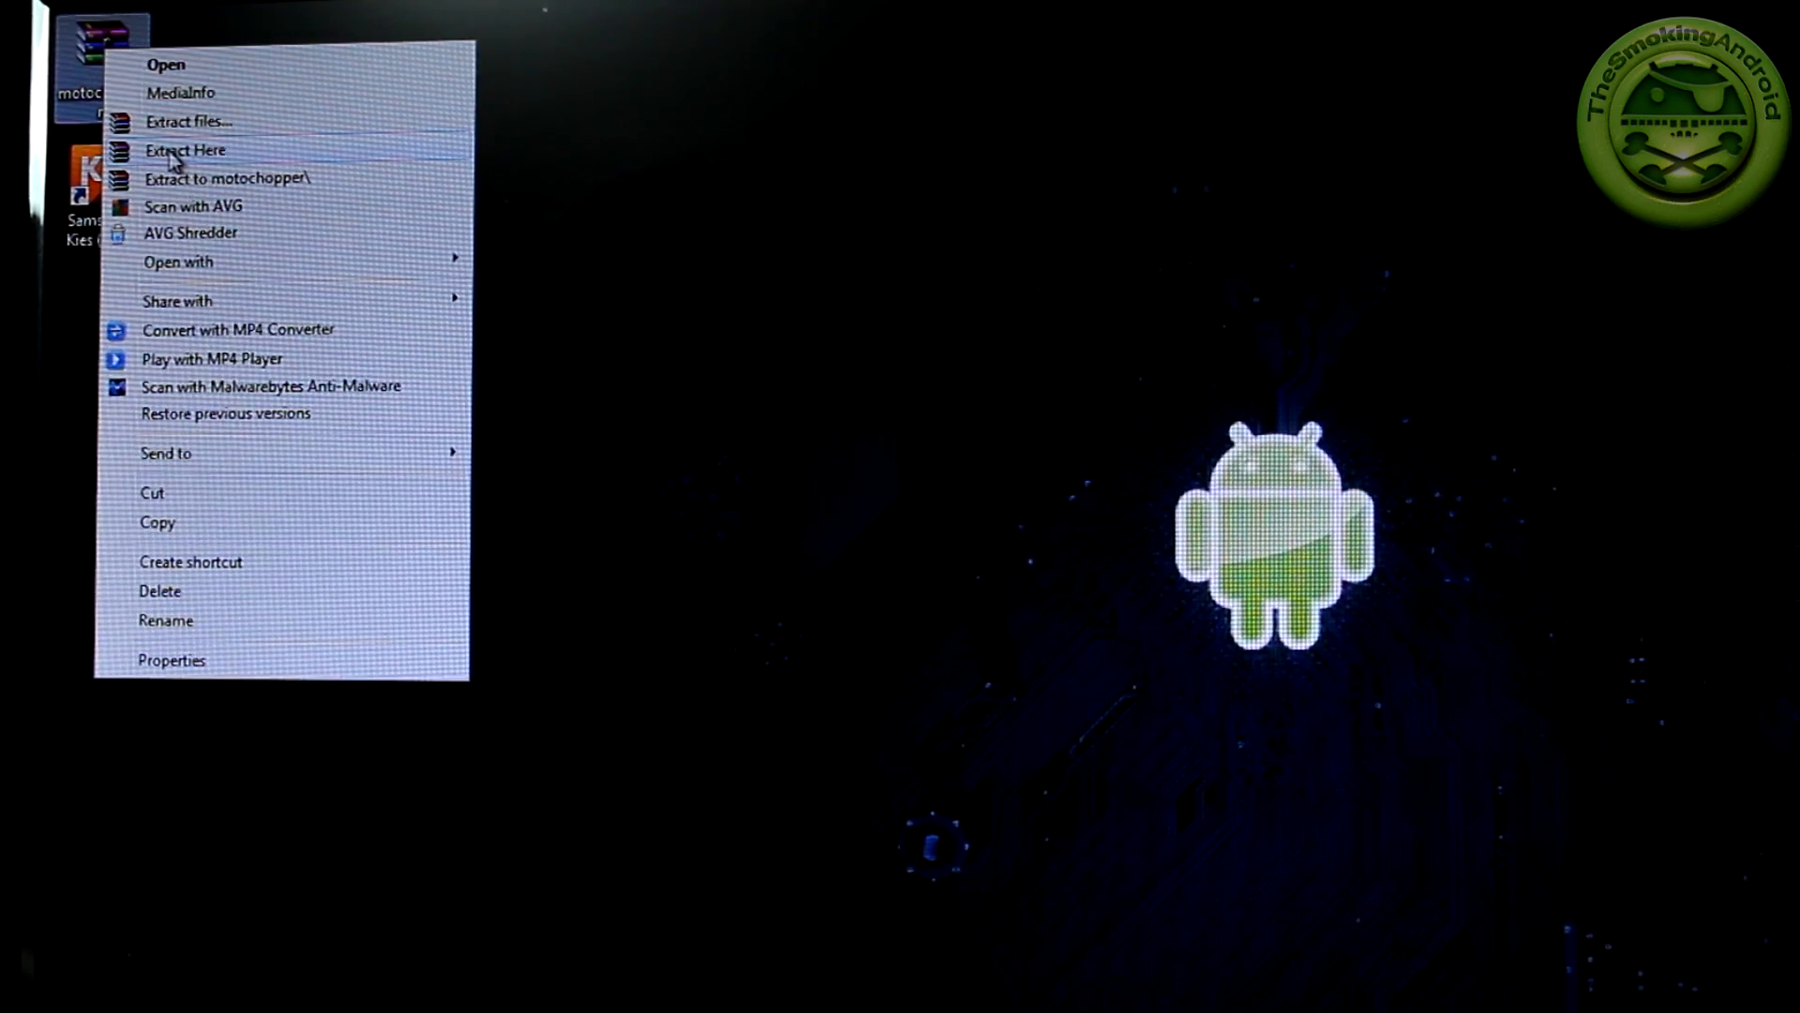
{"action": "left_click", "coordinate": [187, 150]}
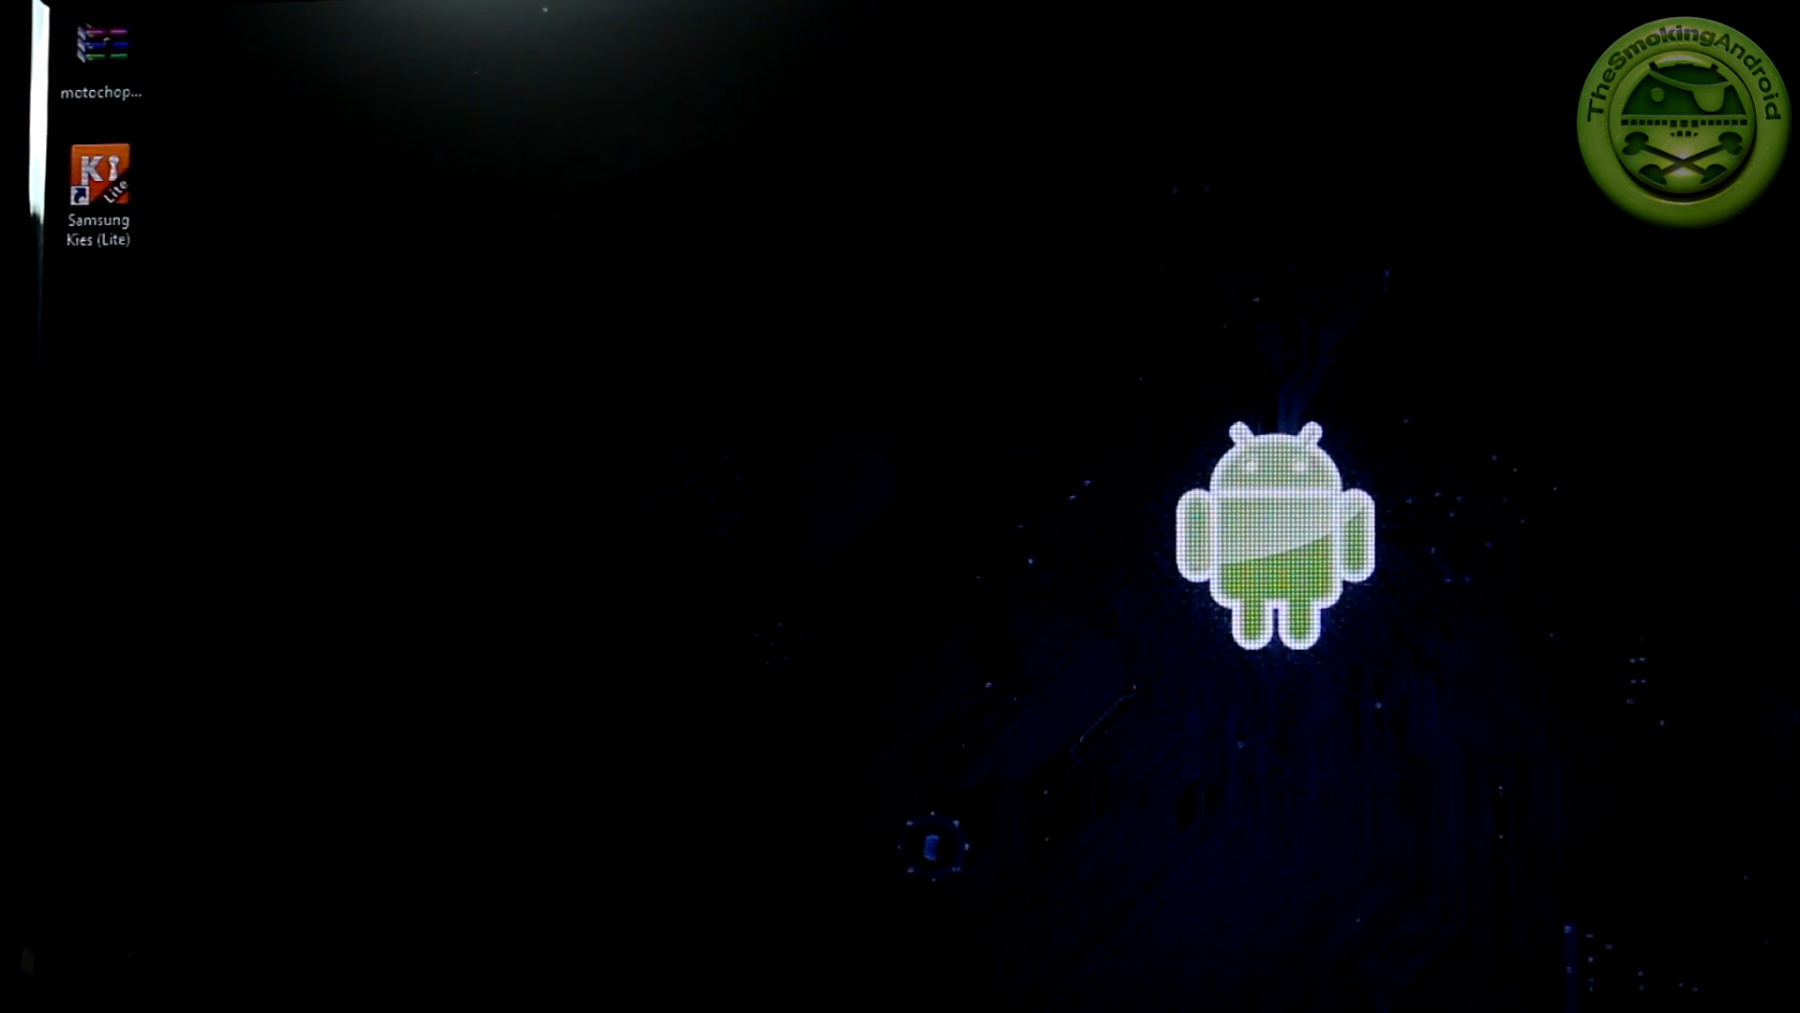
{"action": "mouse_move", "coordinate": [664, 569]}
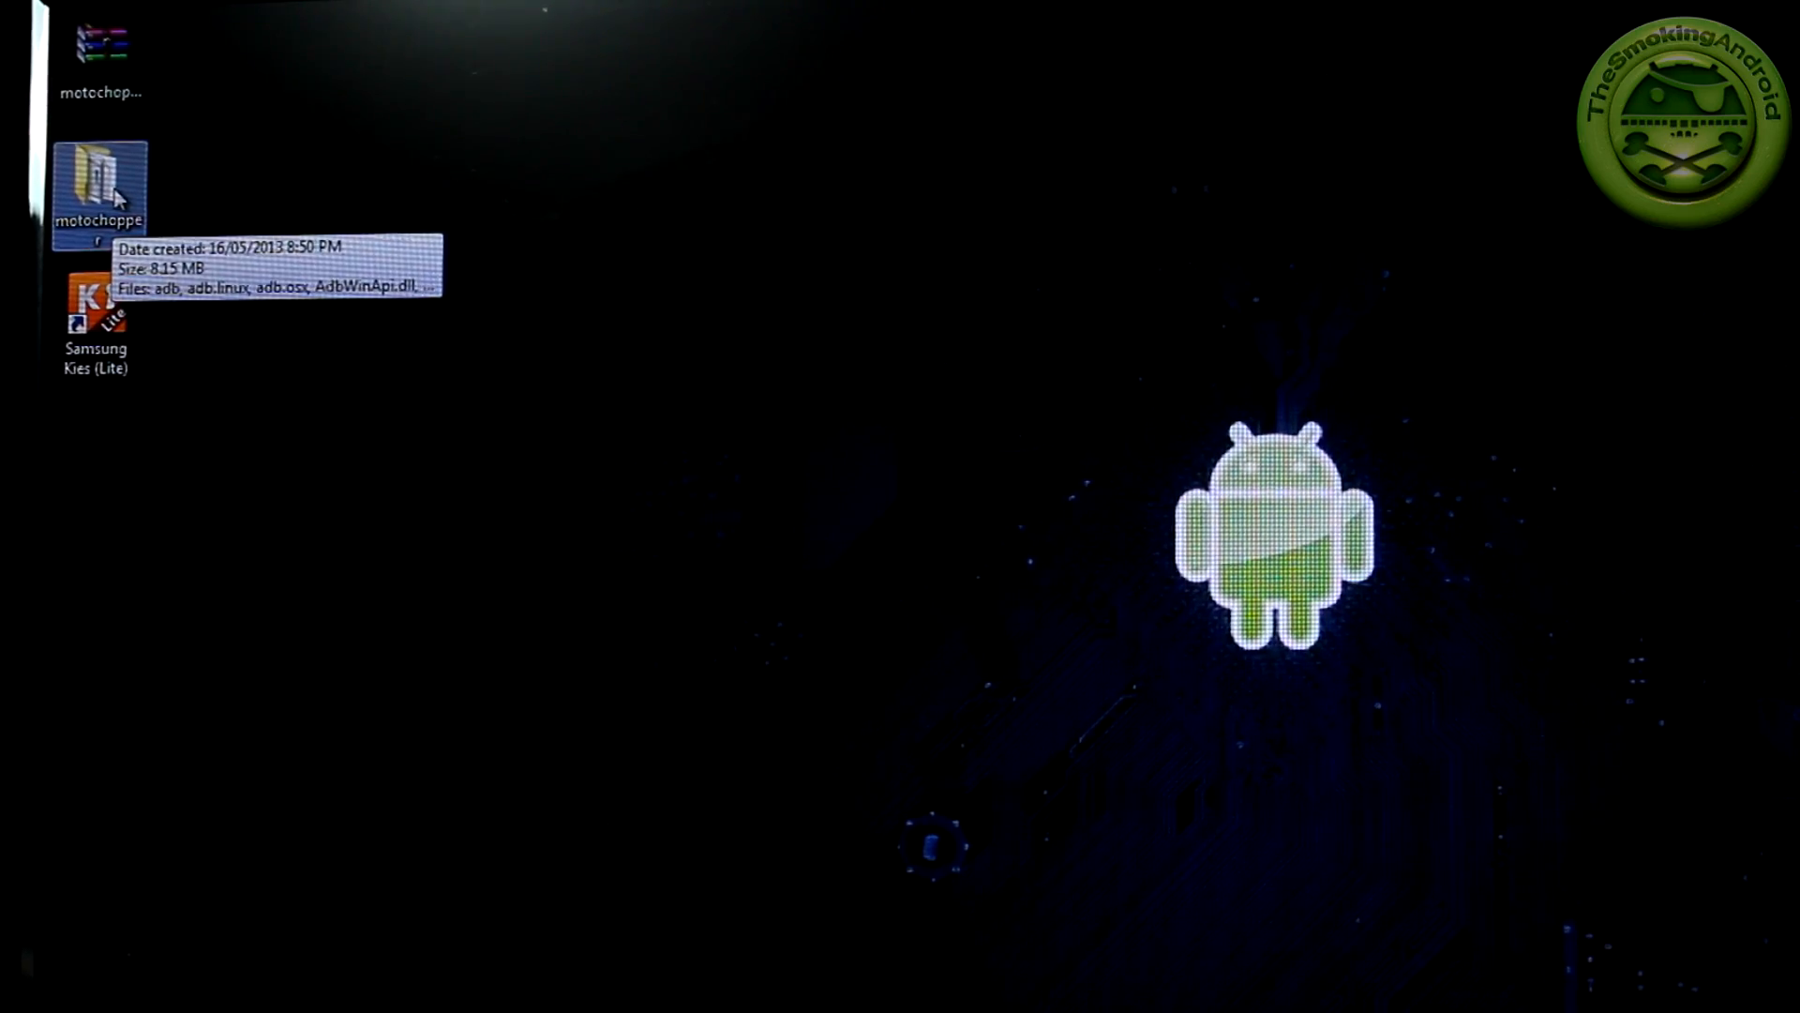
Step: Enter the extracted motochopper folder and select the run batch file
{"action": "double_click", "coordinate": [93, 178]}
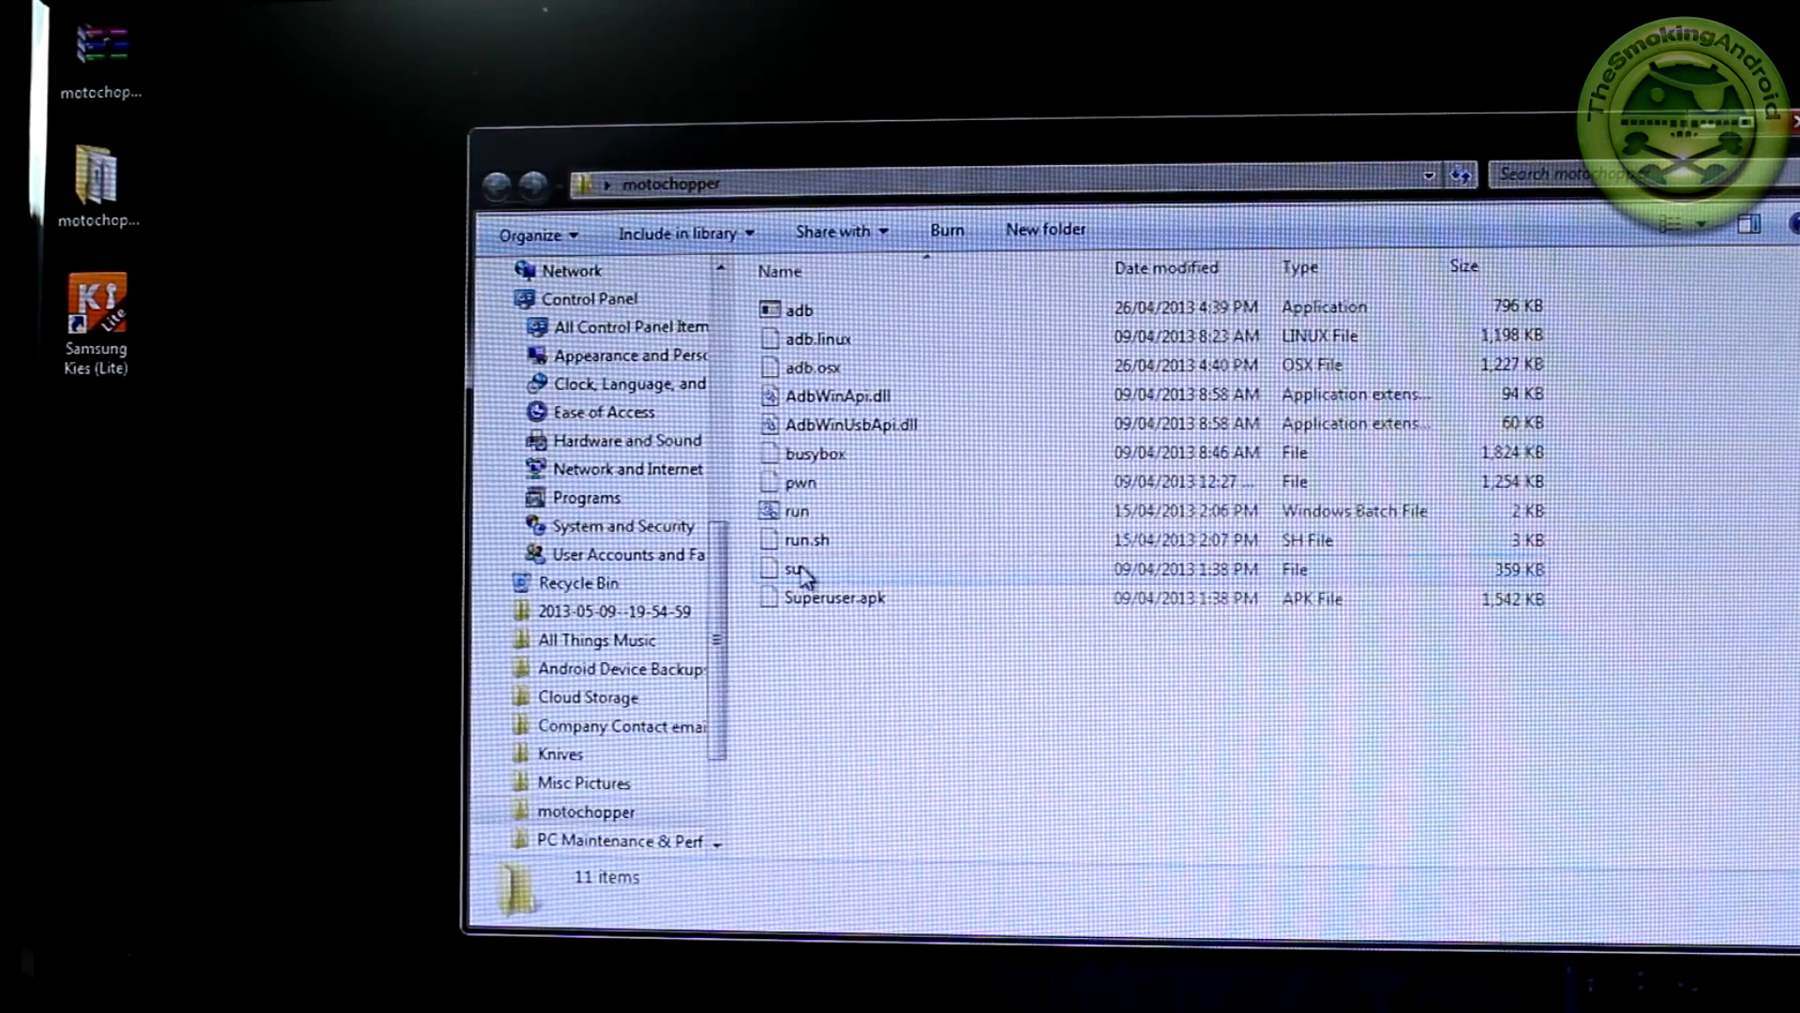
{"action": "left_click", "coordinate": [797, 510]}
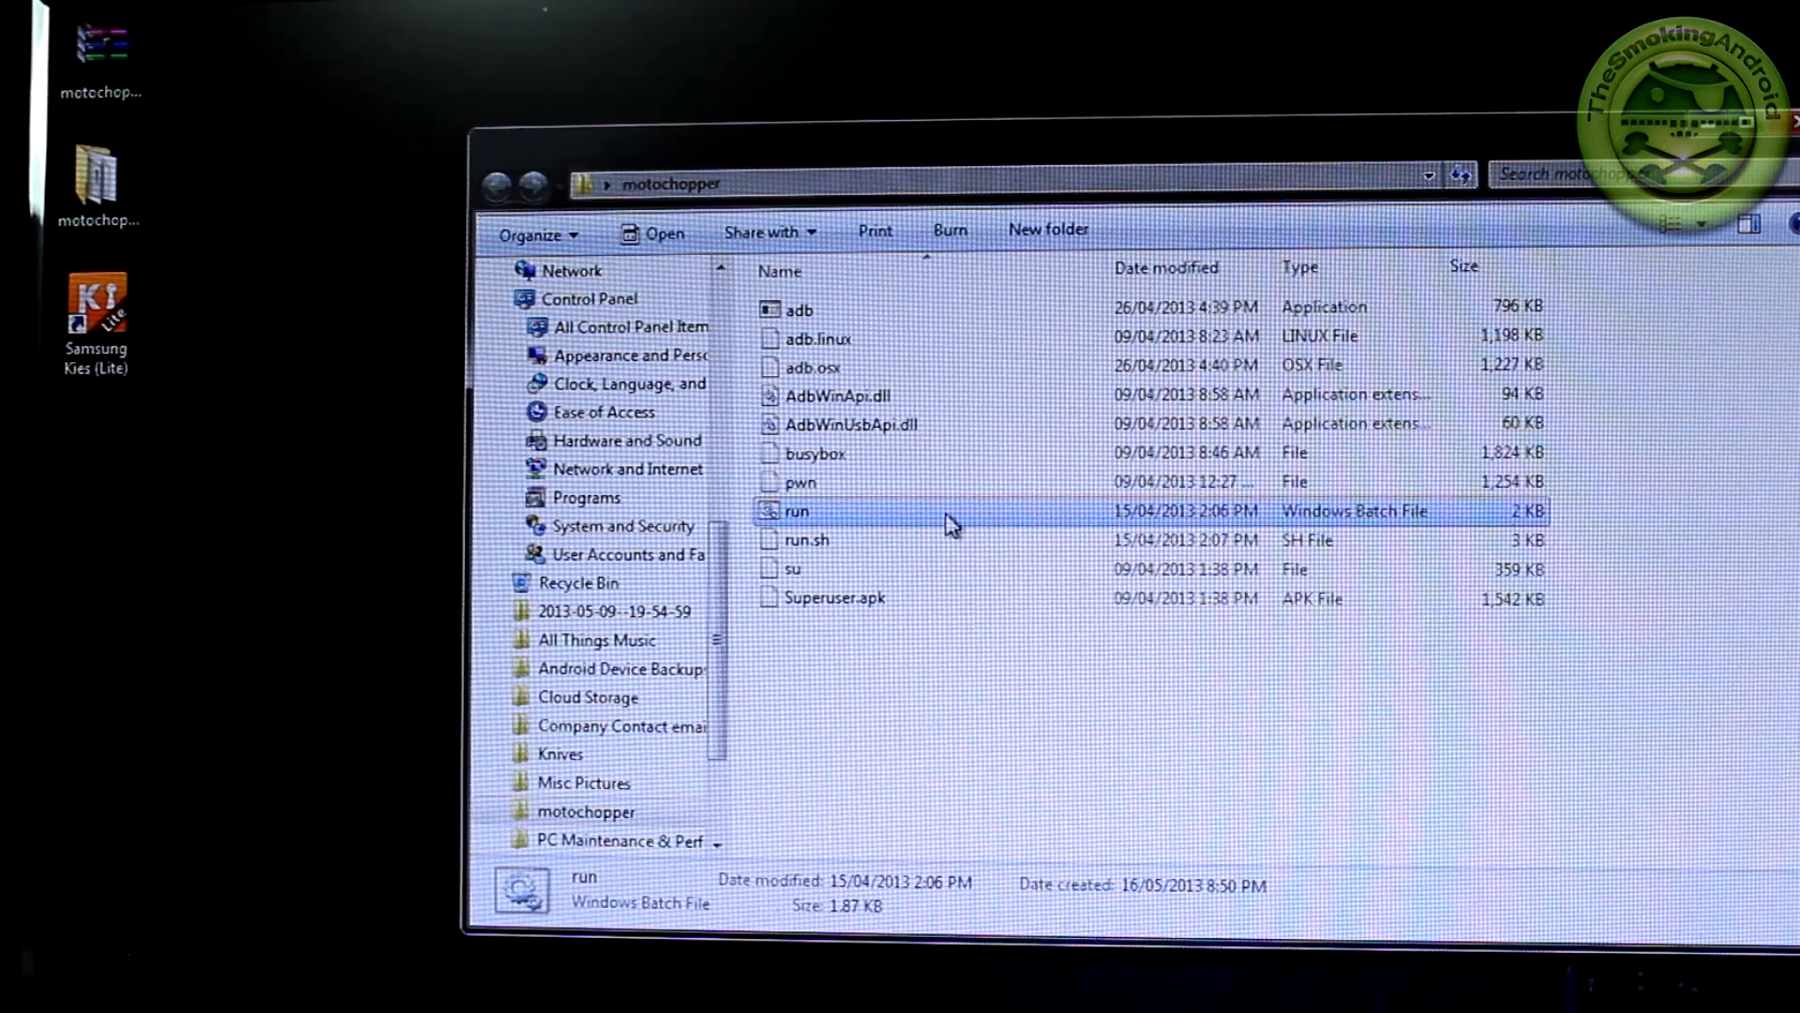
{"action": "mouse_move", "coordinate": [874, 525]}
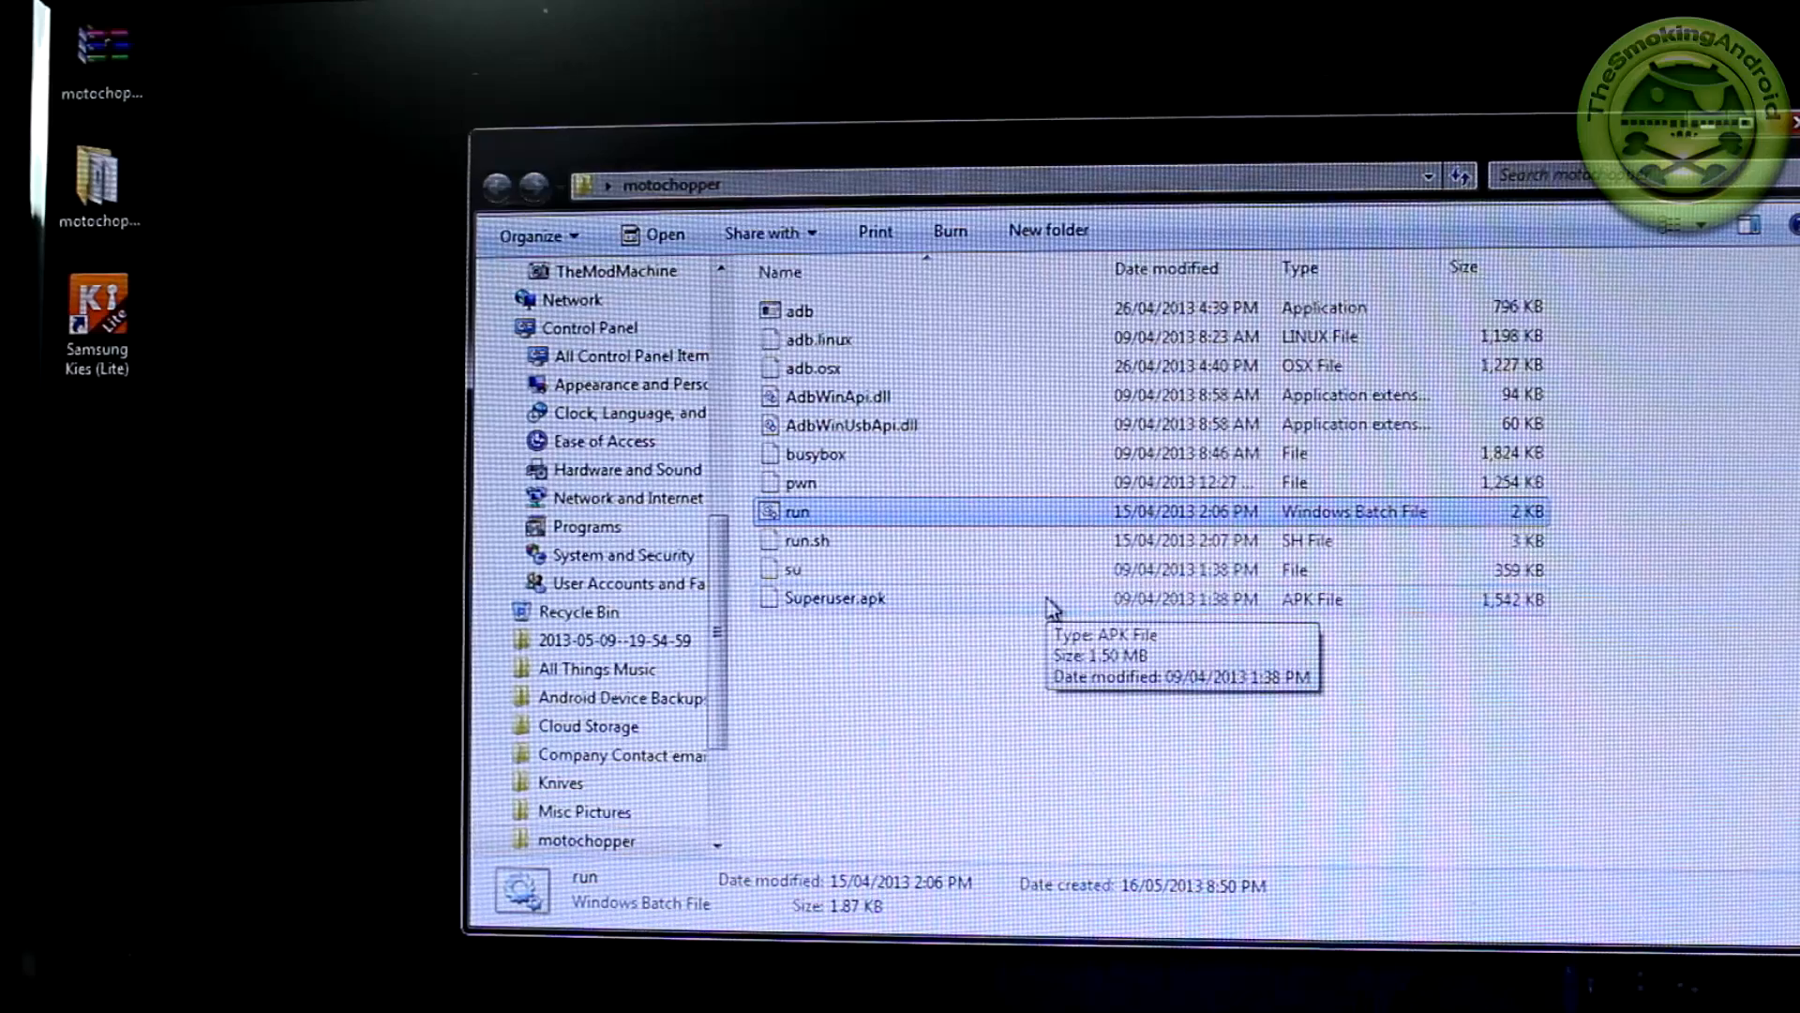
{"action": "mouse_move", "coordinate": [881, 531]}
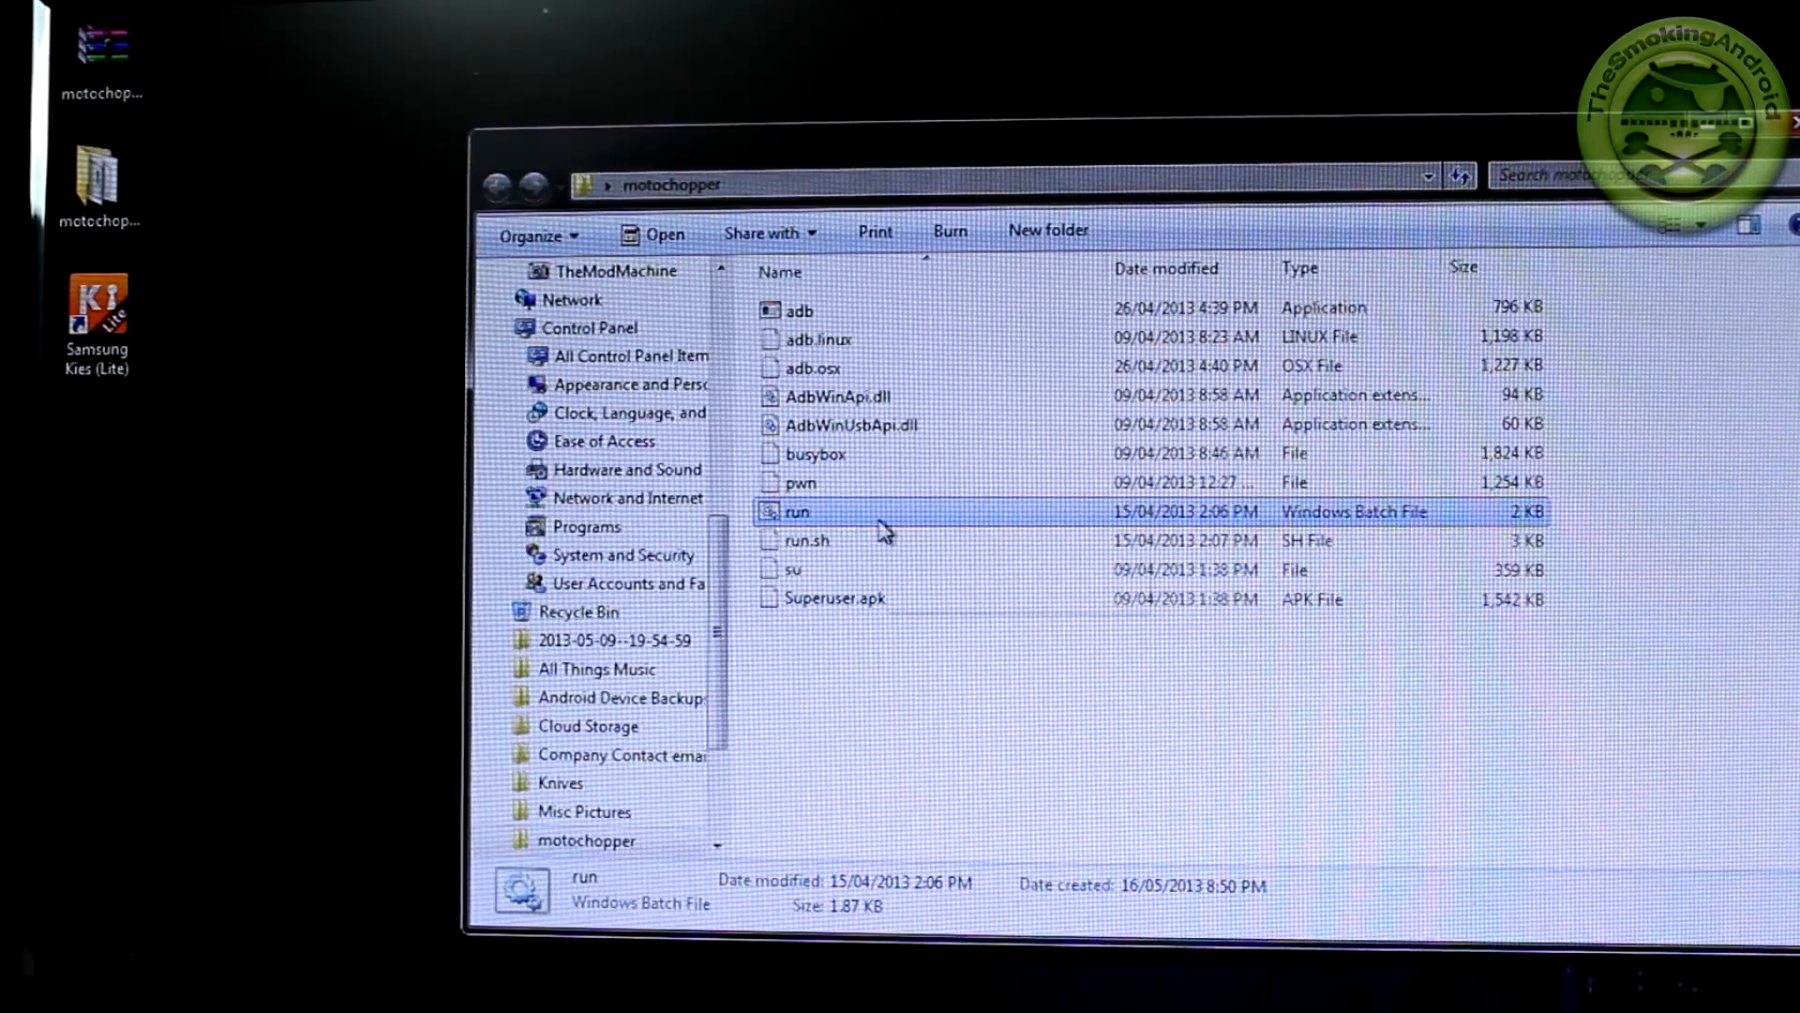
{"action": "mouse_move", "coordinate": [784, 521]}
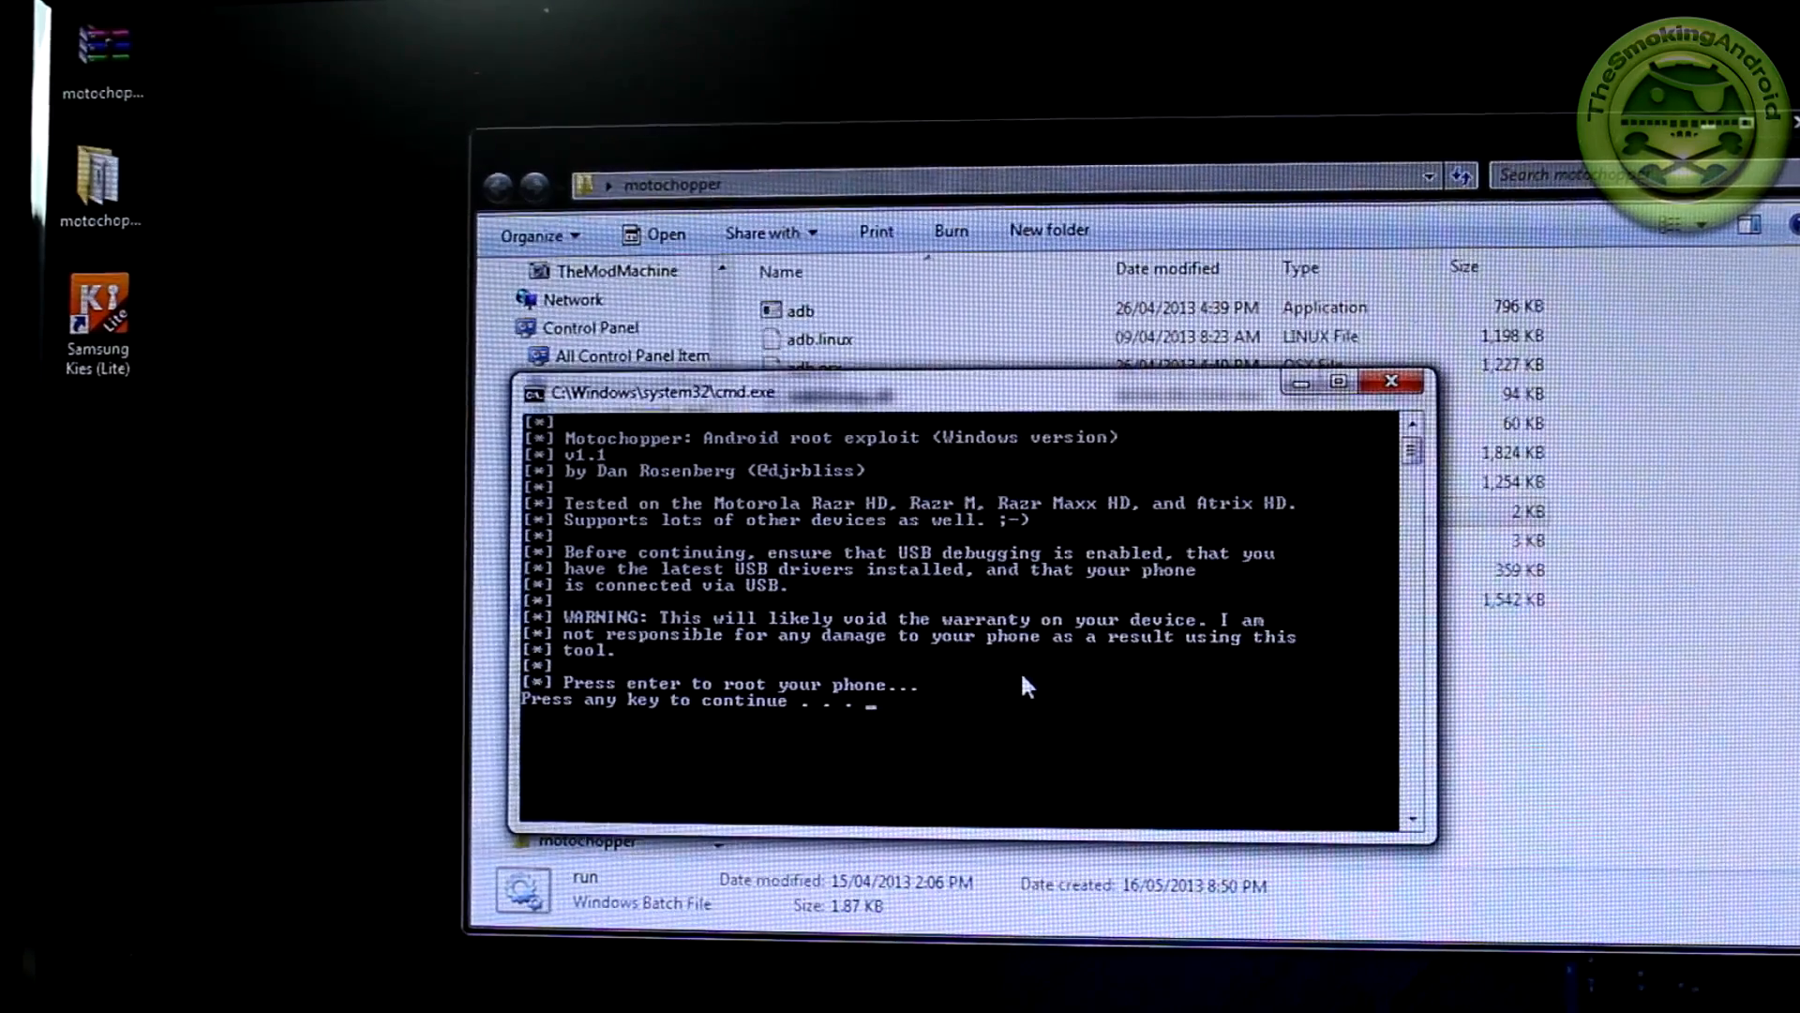
Step: Confirm the 'Press enter to root your phone' prompt to start the exploit
{"action": "key", "text": "enter"}
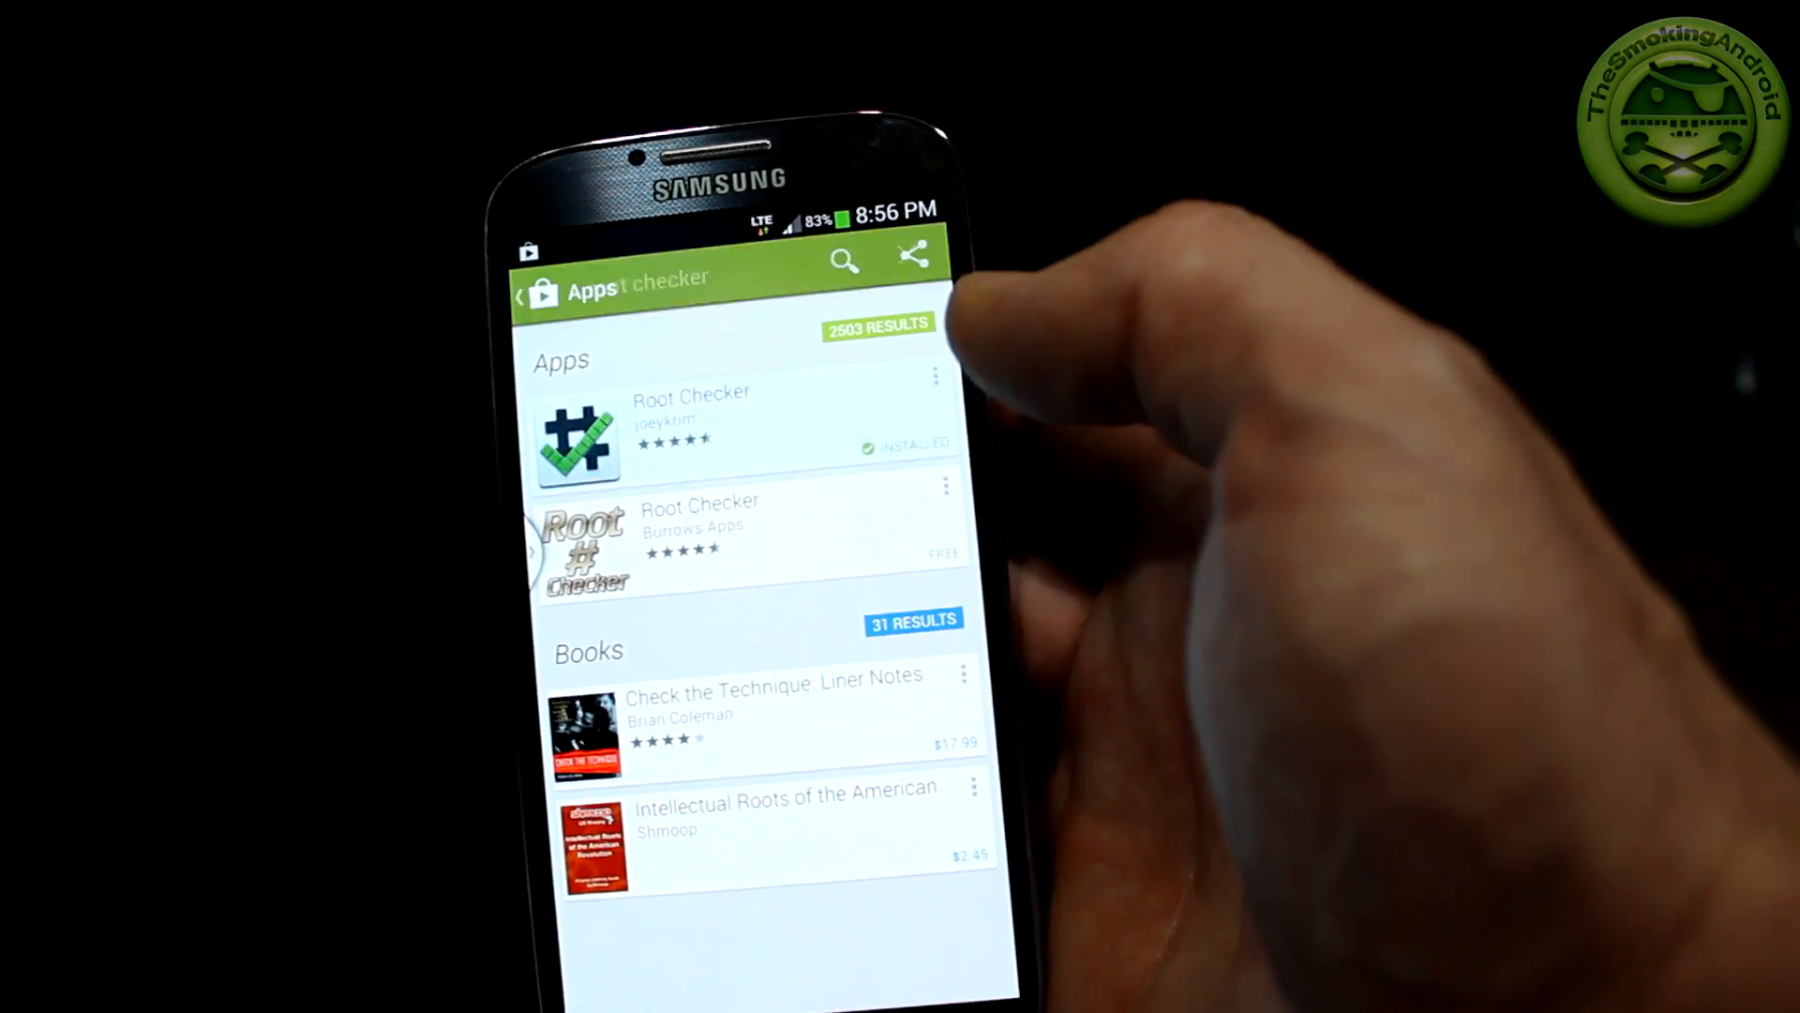
Step: Verify root access in Root Checker Basic and grant its Superuser request
{"action": "left_click", "coordinate": [688, 410]}
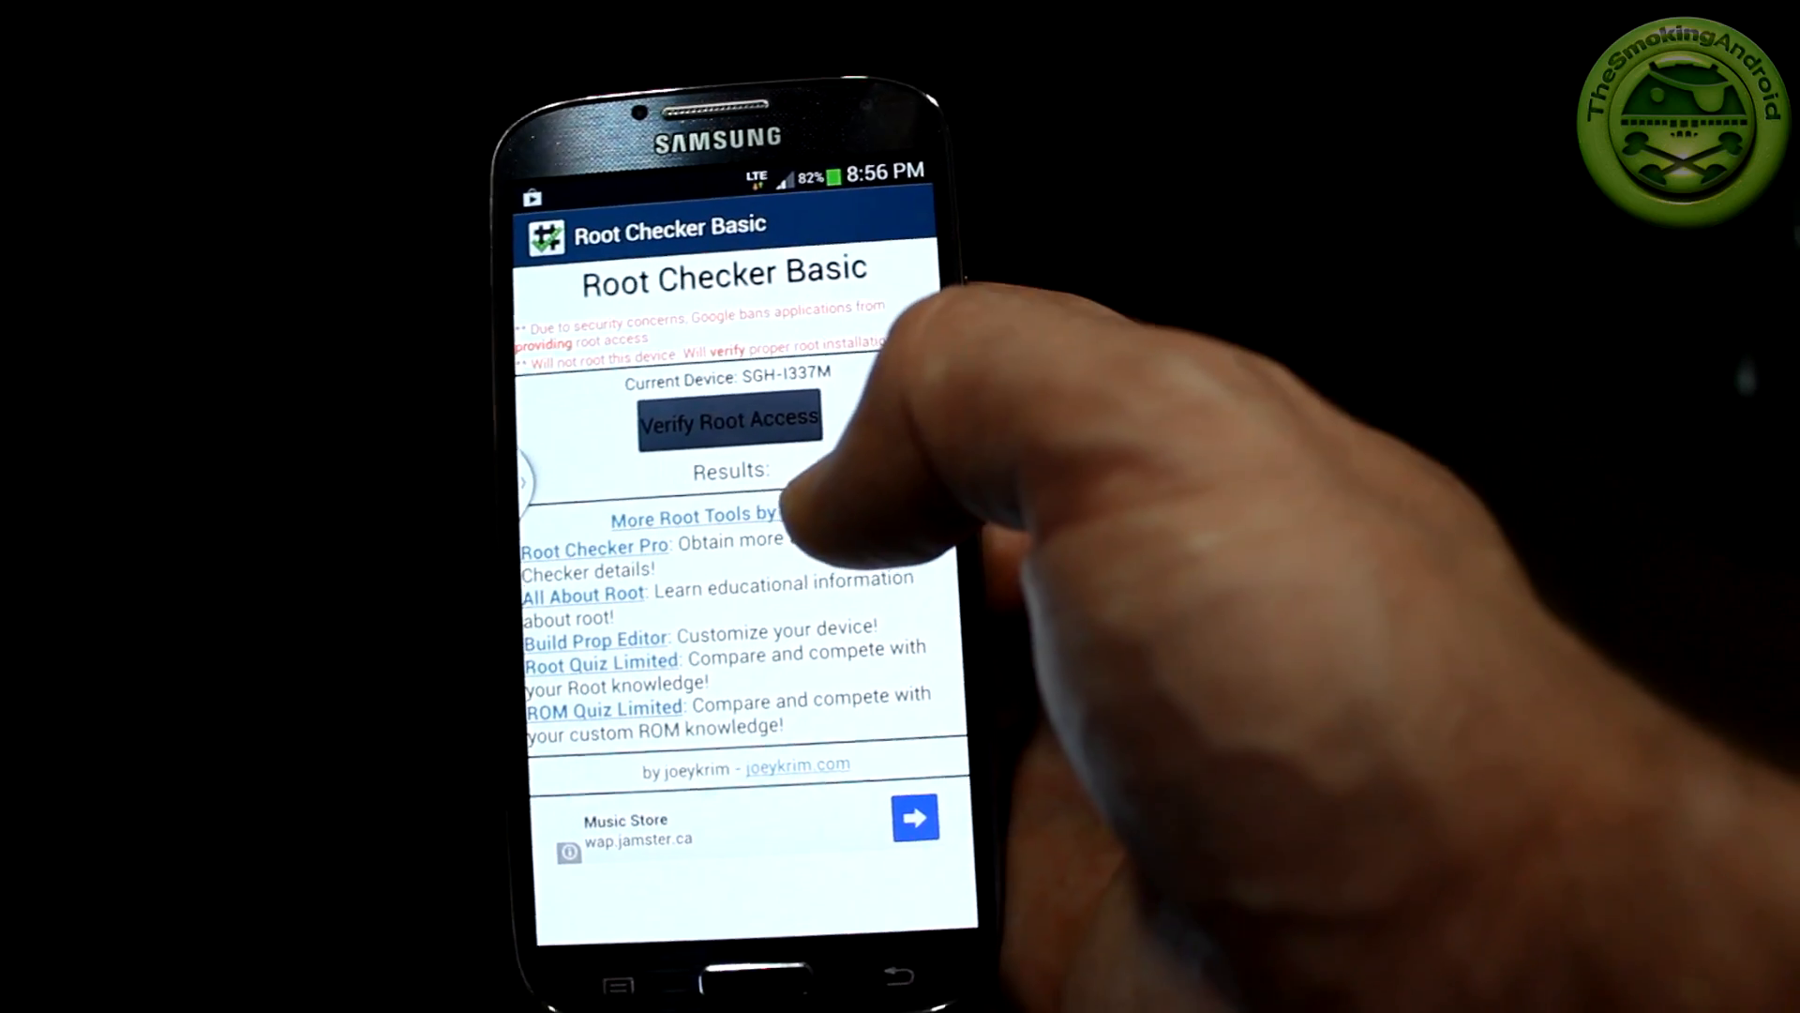
{"action": "left_click", "coordinate": [727, 422]}
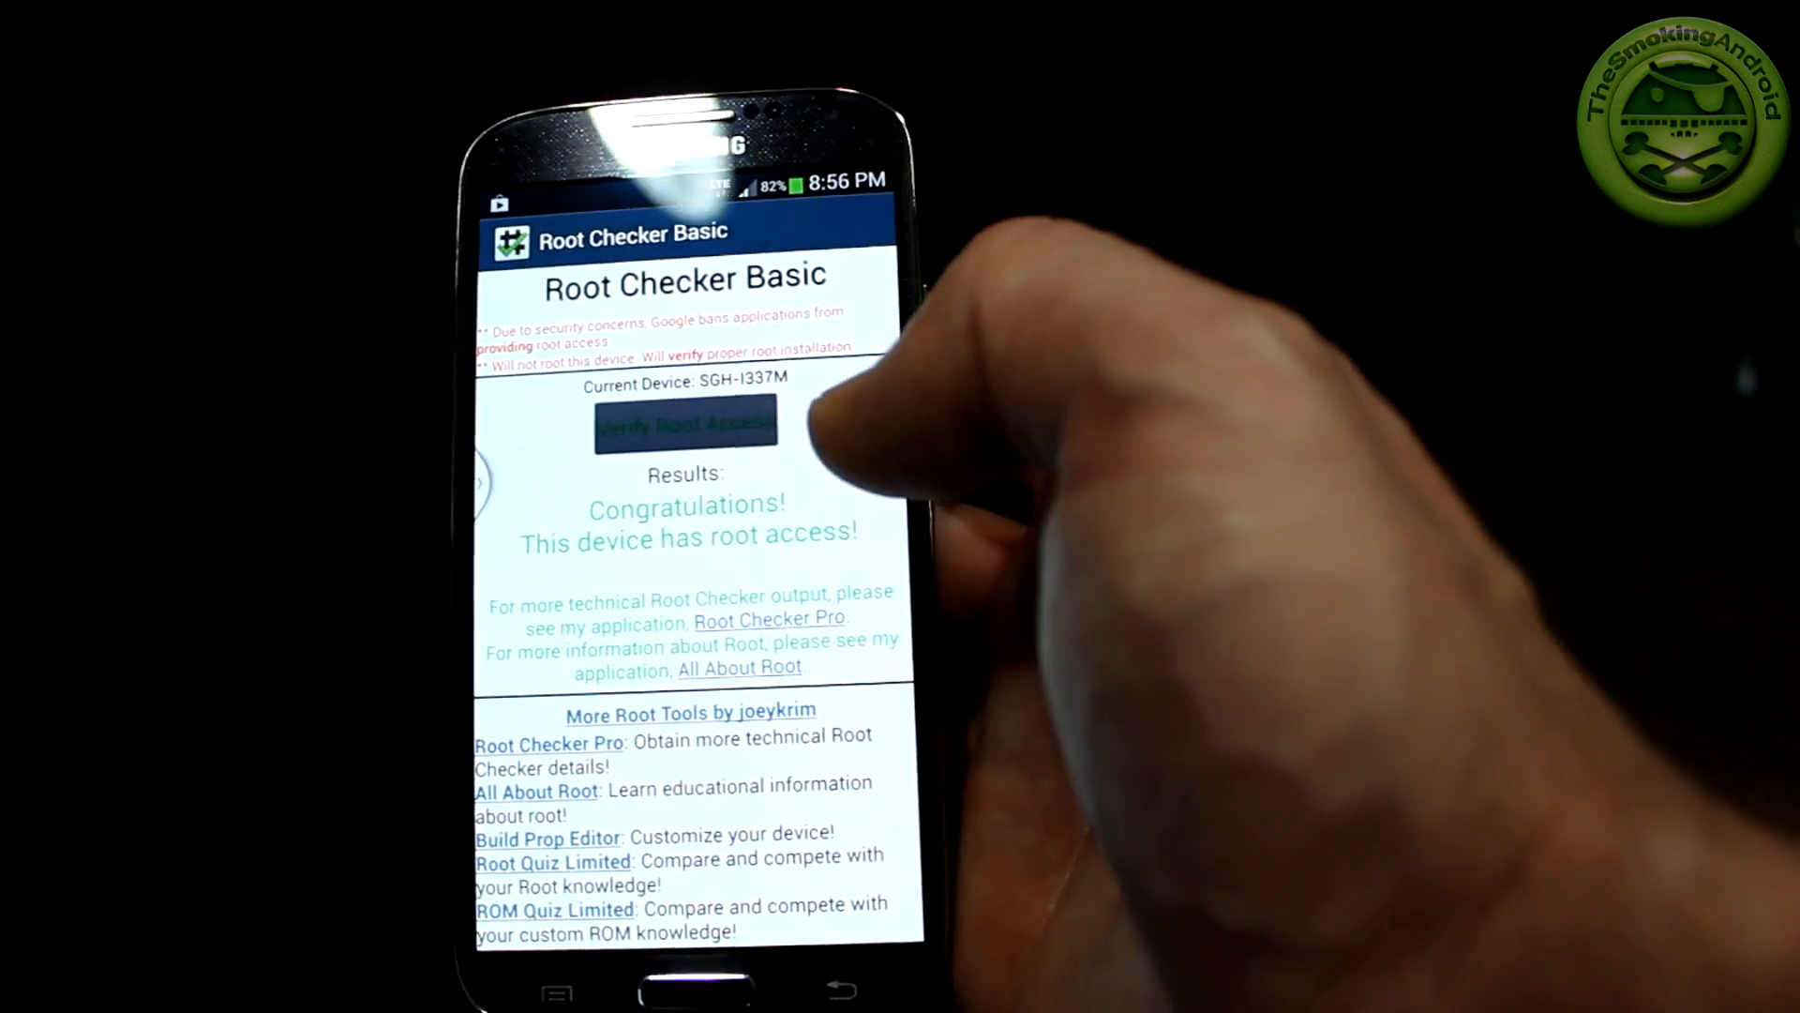
{"action": "left_click", "coordinate": [682, 423]}
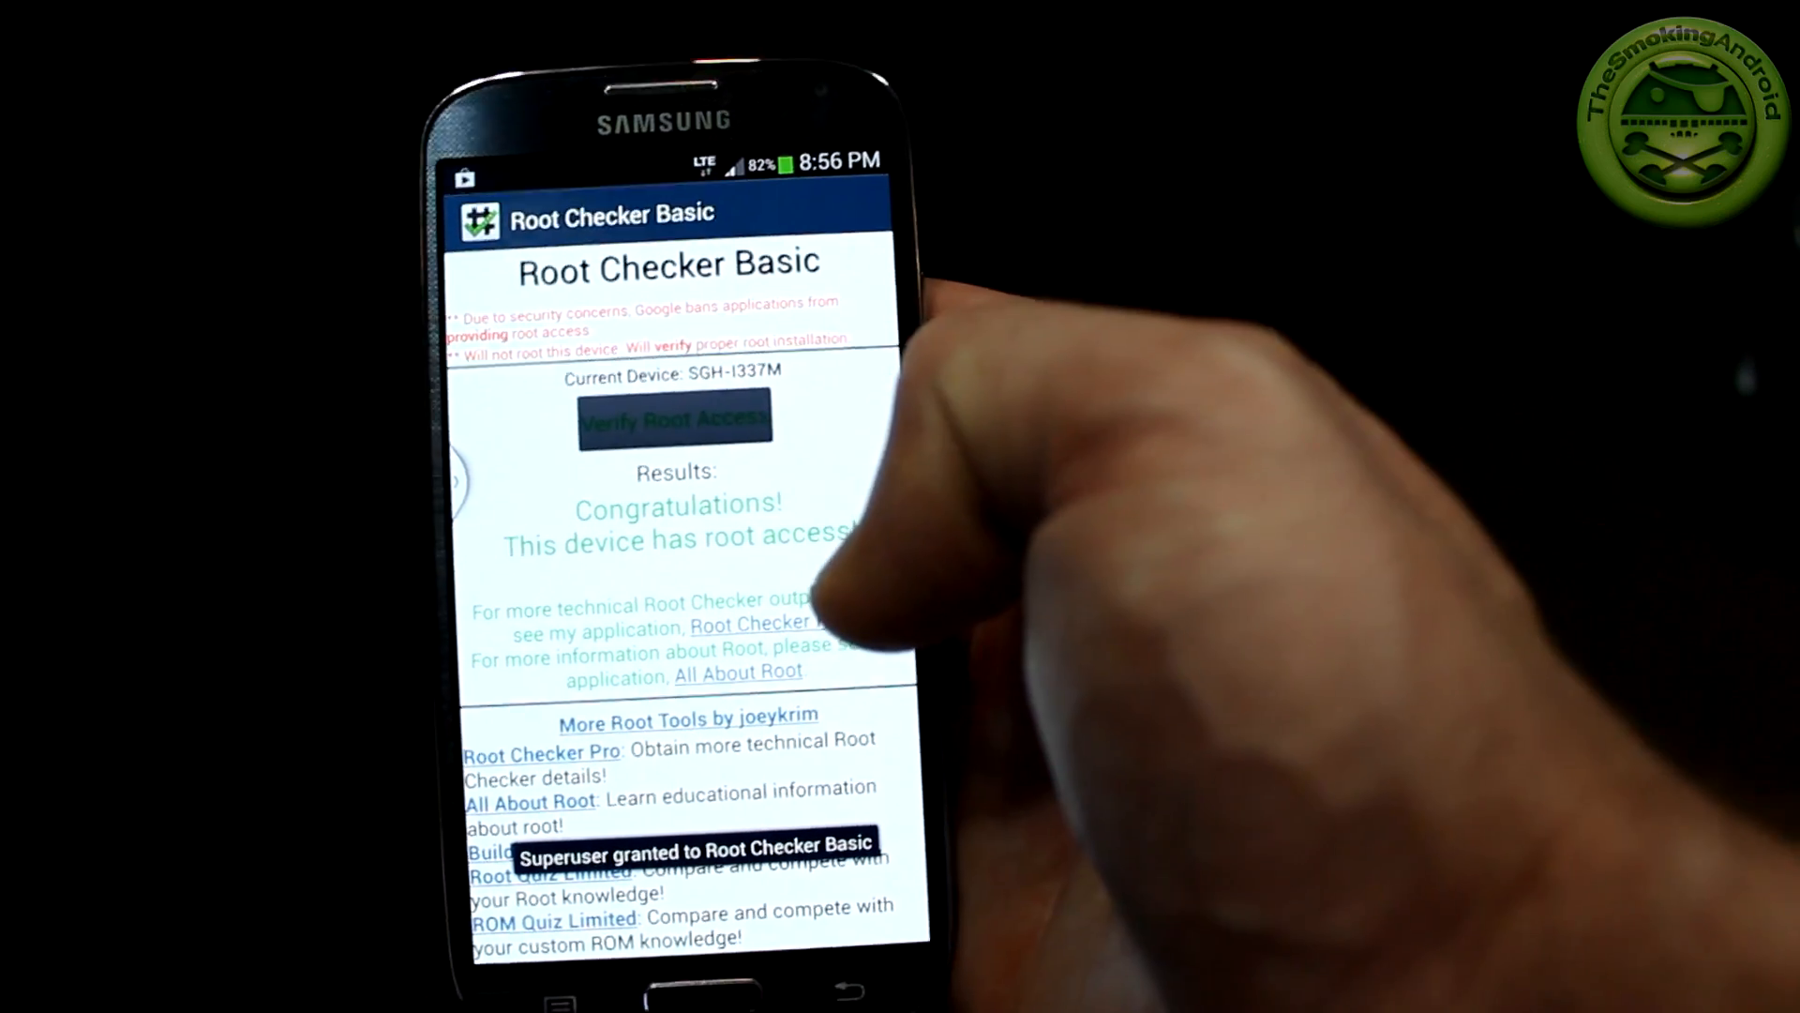